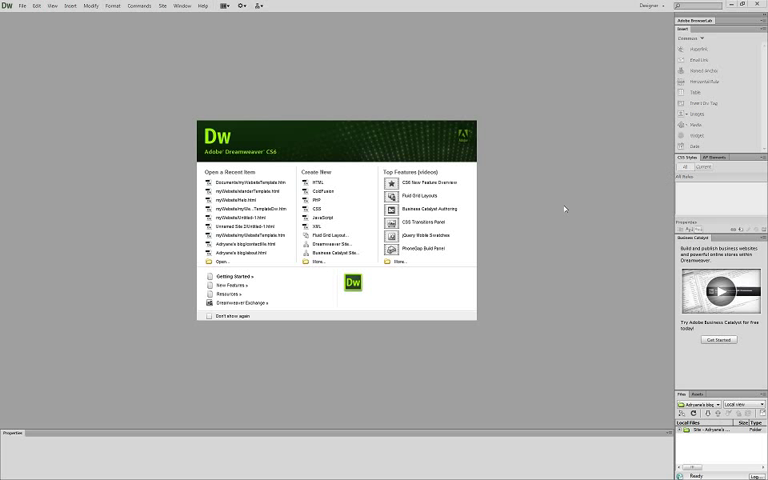
{"action": "mouse_move", "coordinate": [480, 156]}
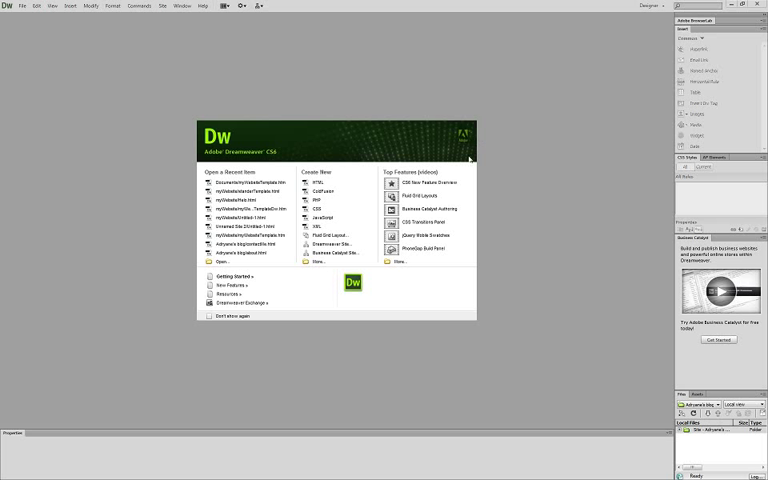
{"action": "mouse_move", "coordinate": [472, 170]}
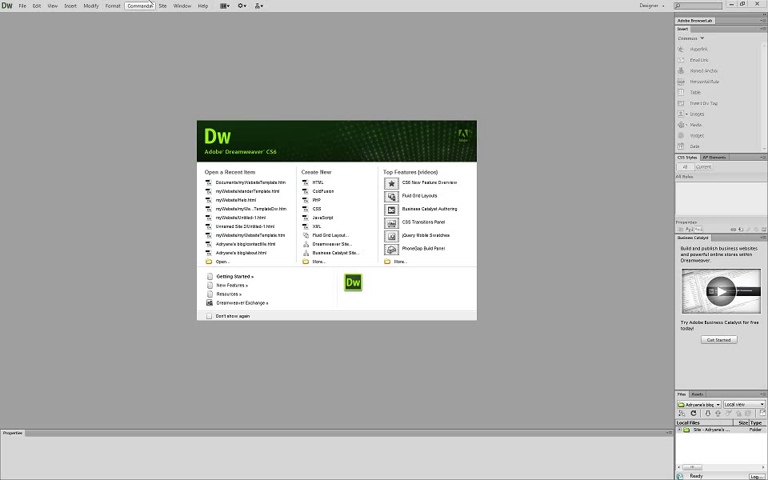
- Start a new site via Site > New Site and enter the site name mysite
{"action": "left_click", "coordinate": [160, 8]}
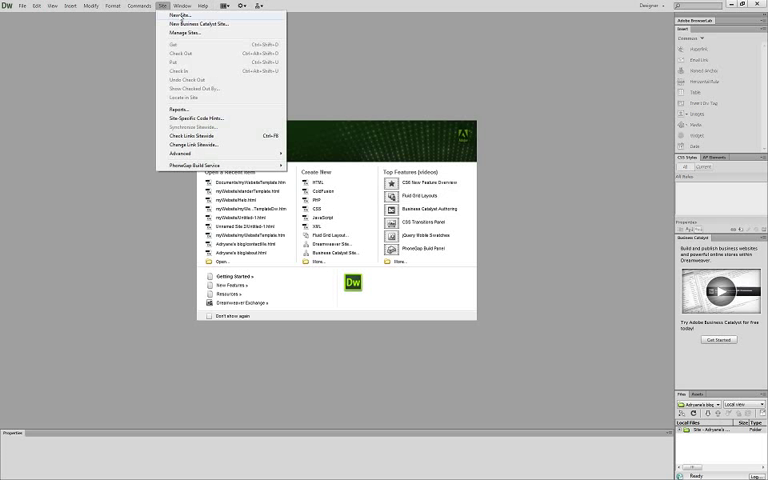
{"action": "left_click", "coordinate": [182, 16]}
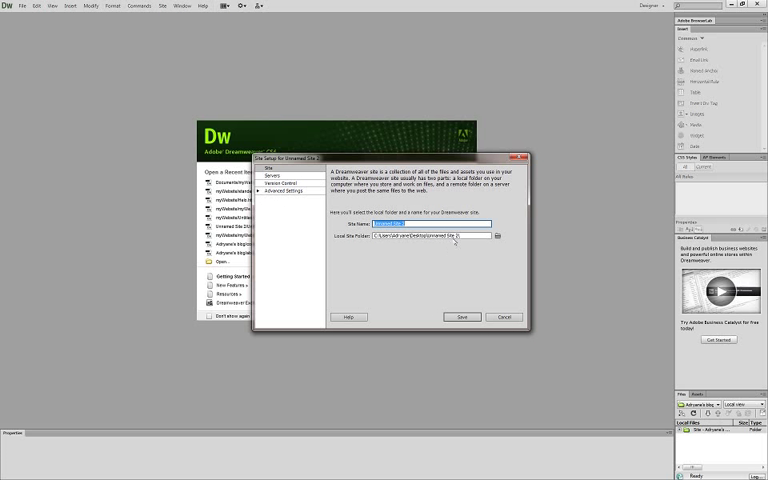
{"action": "type", "text": "Hi"}
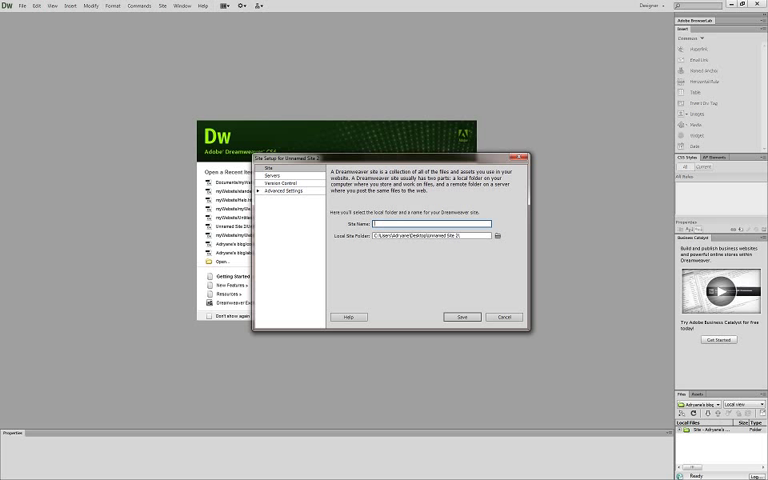
{"action": "type", "text": "tutorial"}
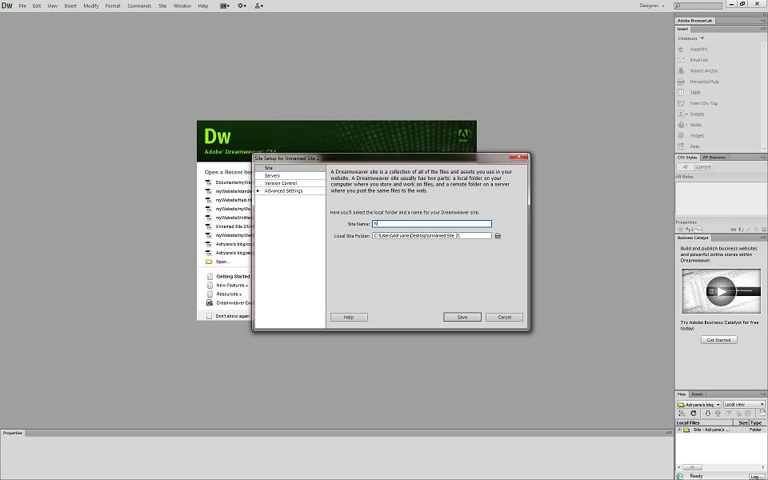
{"action": "type", "text": "mysite"}
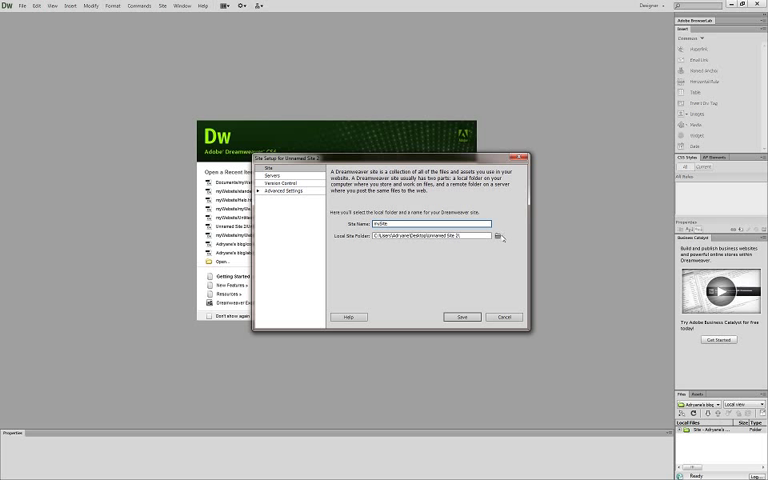
- Browse to the site folder, set it as the local root folder and confirm the selection
{"action": "left_click", "coordinate": [500, 236]}
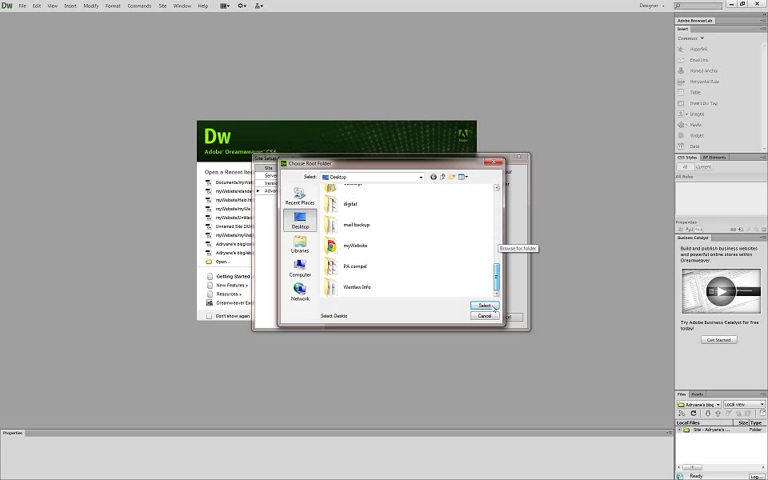
{"action": "left_click", "coordinate": [352, 244]}
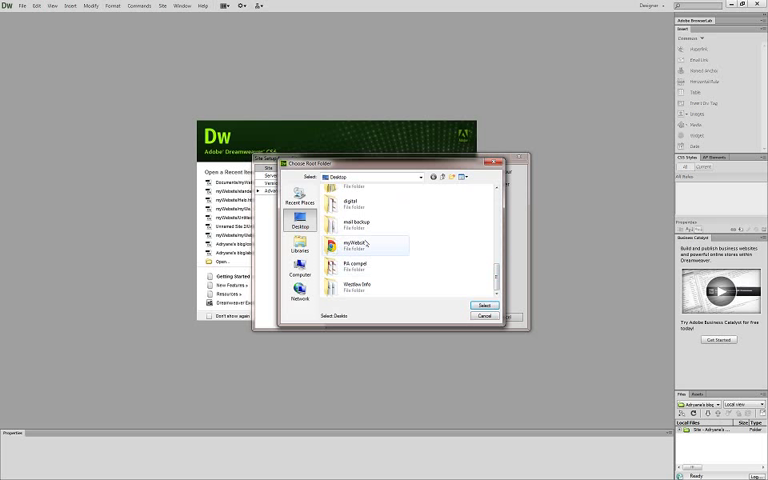
{"action": "double_click", "coordinate": [350, 244]}
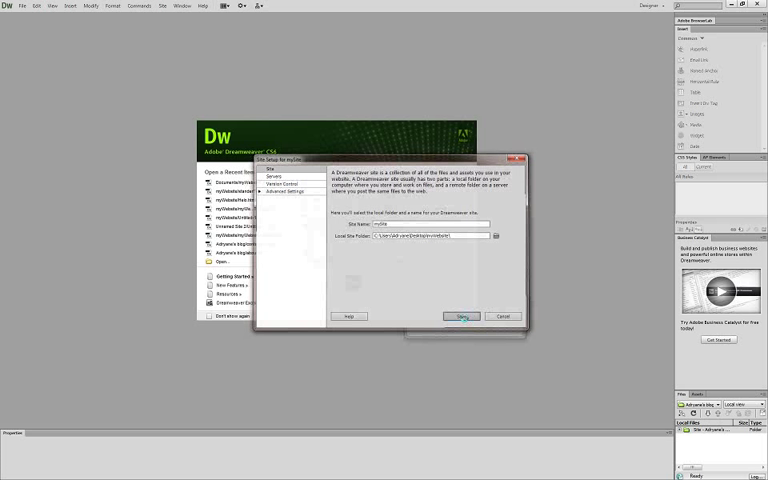
{"action": "left_click", "coordinate": [462, 316]}
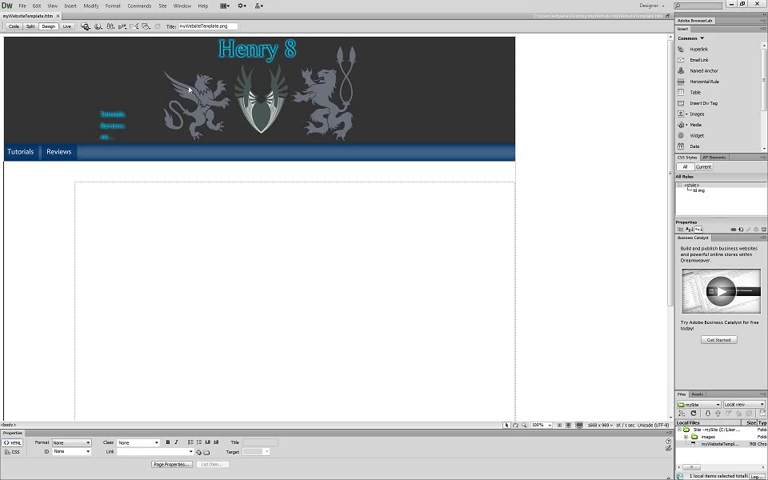
- Close the current template document and reopen the Henry 8 page from recent documents
{"action": "left_click", "coordinate": [24, 6]}
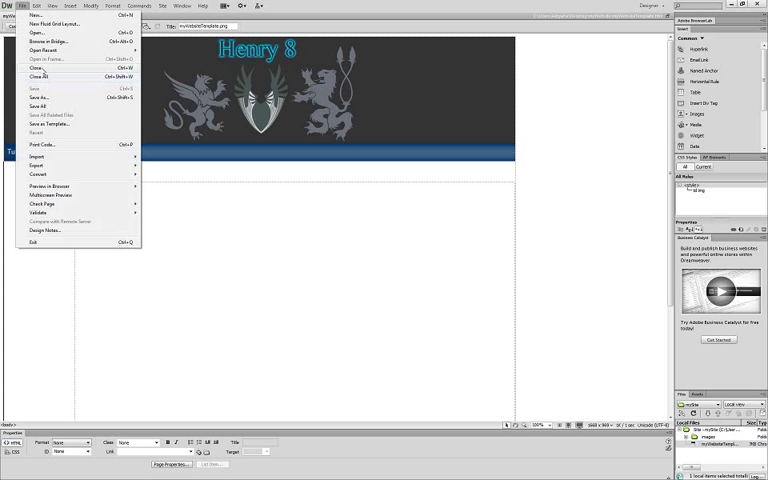
{"action": "left_click", "coordinate": [36, 76]}
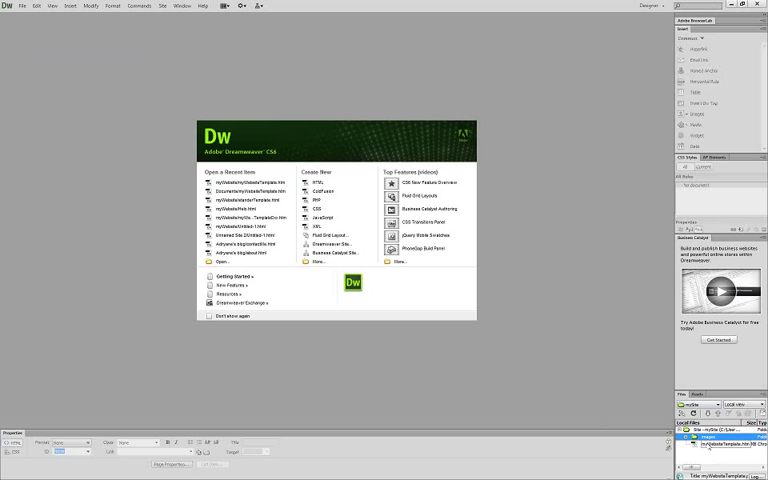
{"action": "left_click", "coordinate": [720, 452]}
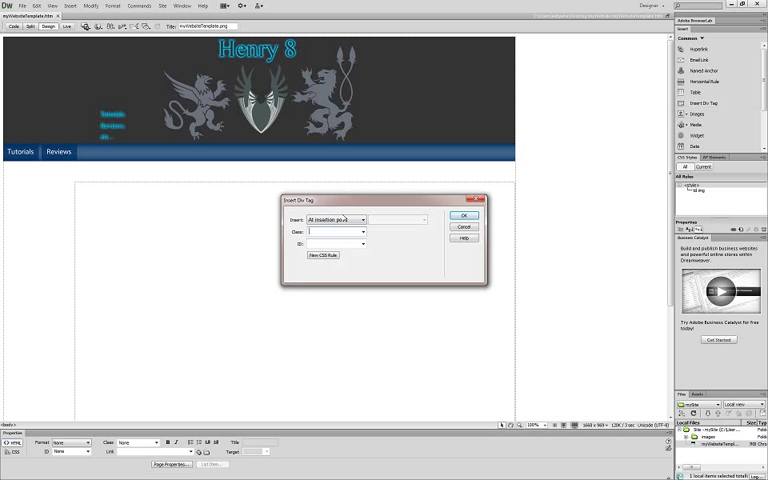
- Set the Insert Div Tag placement to Wrap around selection, reopening the dialog once
{"action": "left_click", "coordinate": [366, 220]}
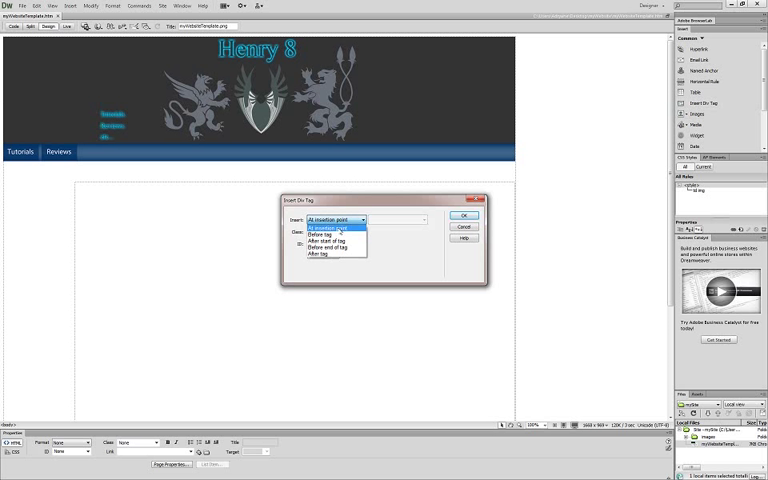
{"action": "left_click", "coordinate": [338, 220]}
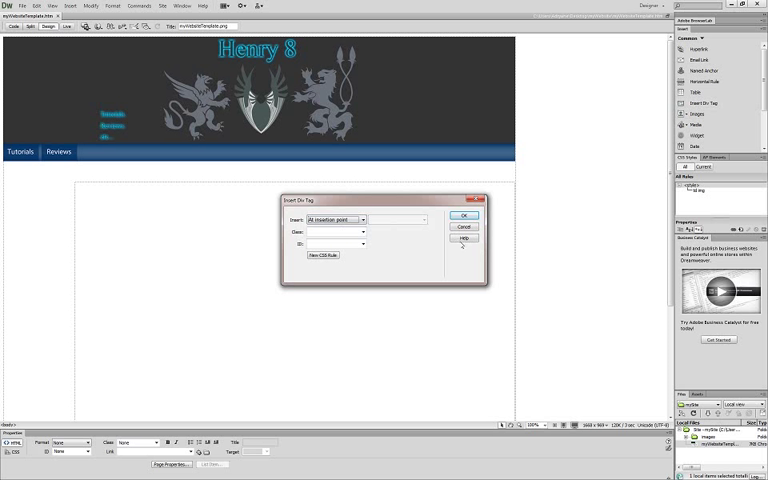
{"action": "left_click", "coordinate": [460, 228]}
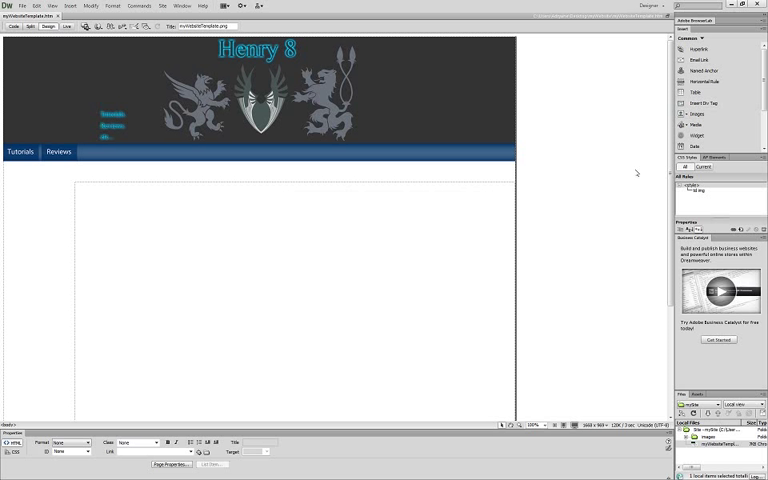
{"action": "left_click", "coordinate": [702, 100]}
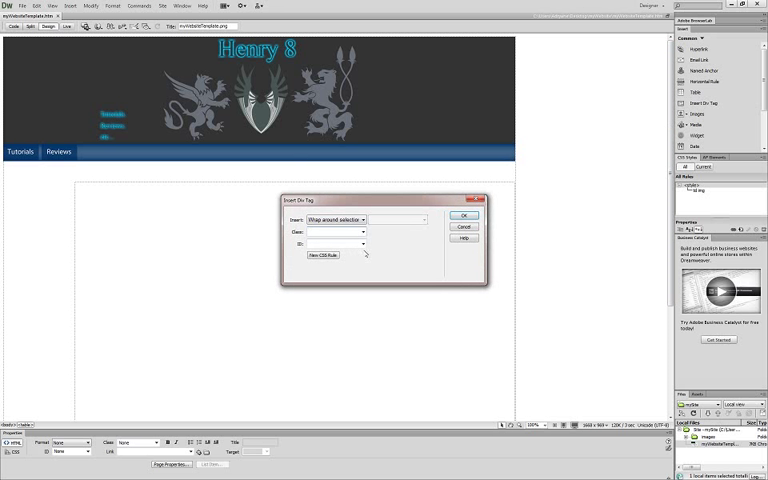
{"action": "left_click", "coordinate": [364, 220]}
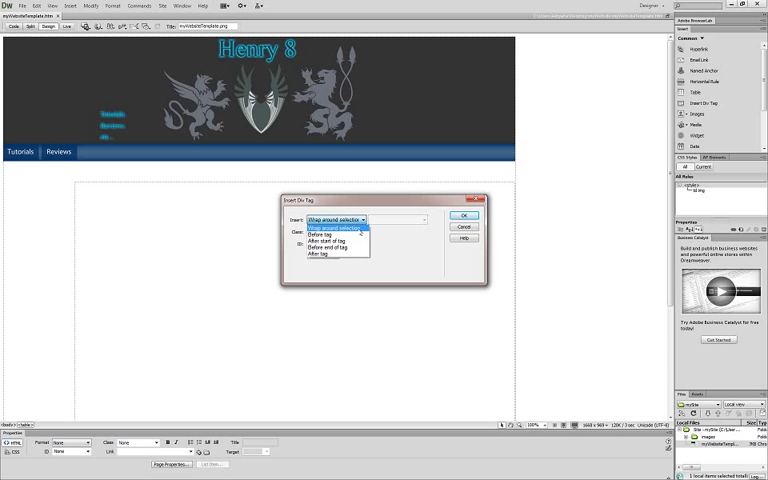
{"action": "left_click", "coordinate": [344, 220]}
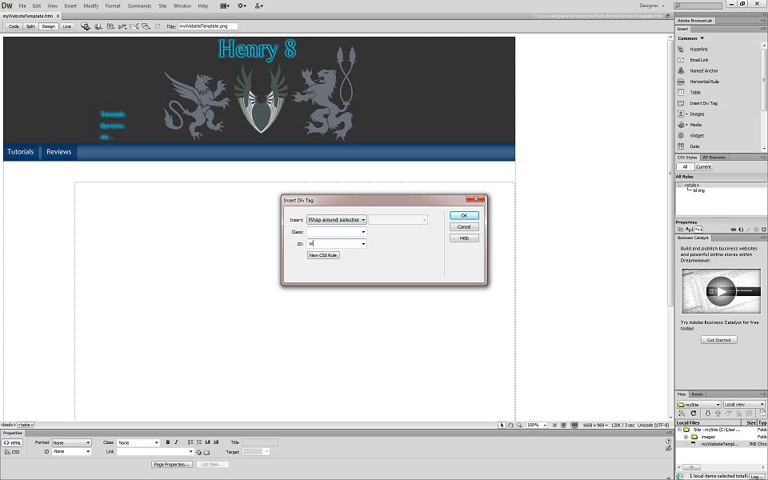
- Give the div the ID wrapper and start a new CSS rule for it
{"action": "type", "text": "wrapper"}
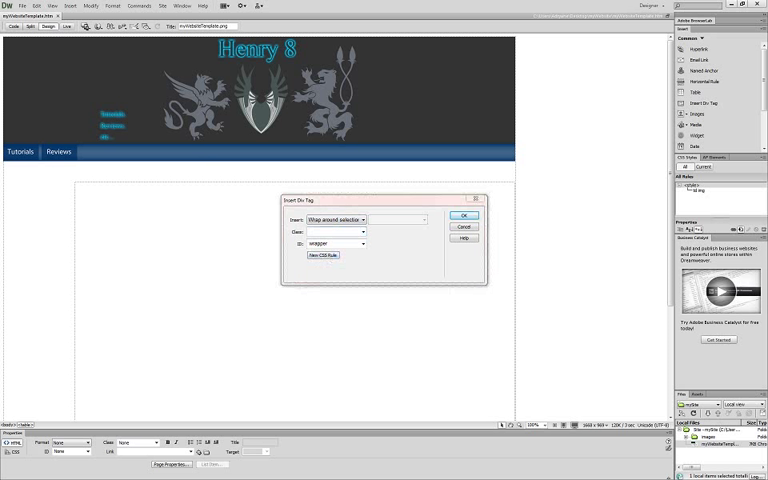
{"action": "left_click", "coordinate": [320, 256]}
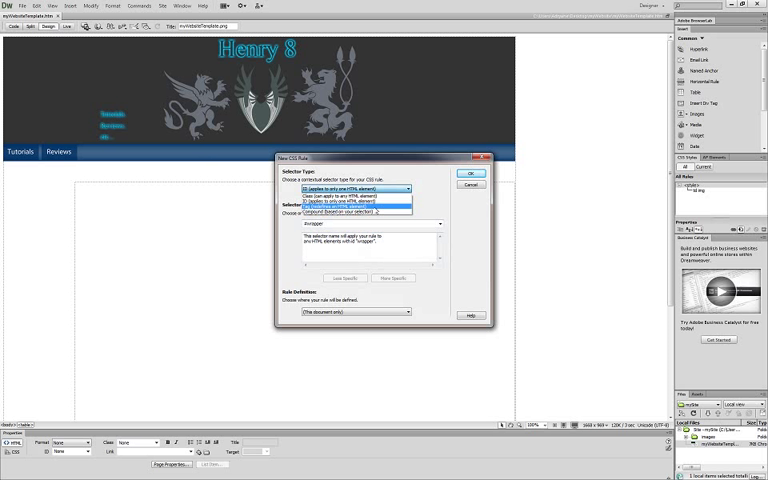
- Set the new rule's selector type and storage location, then bring up its CSS Rule Definition
{"action": "left_click", "coordinate": [360, 200]}
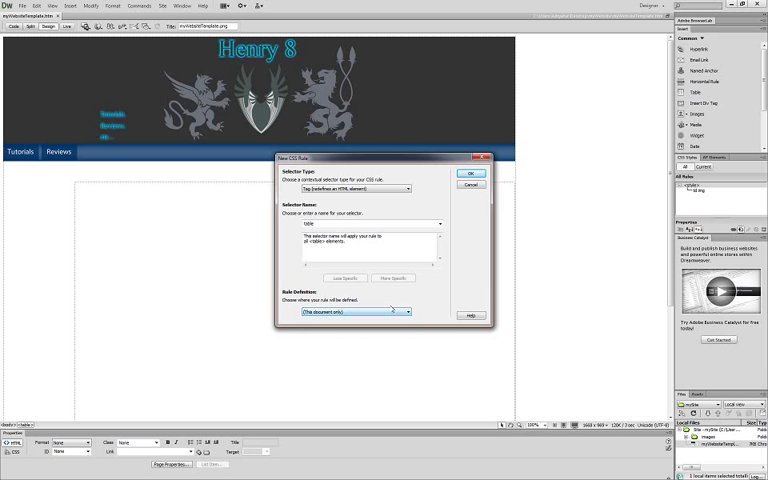
{"action": "left_click", "coordinate": [404, 312]}
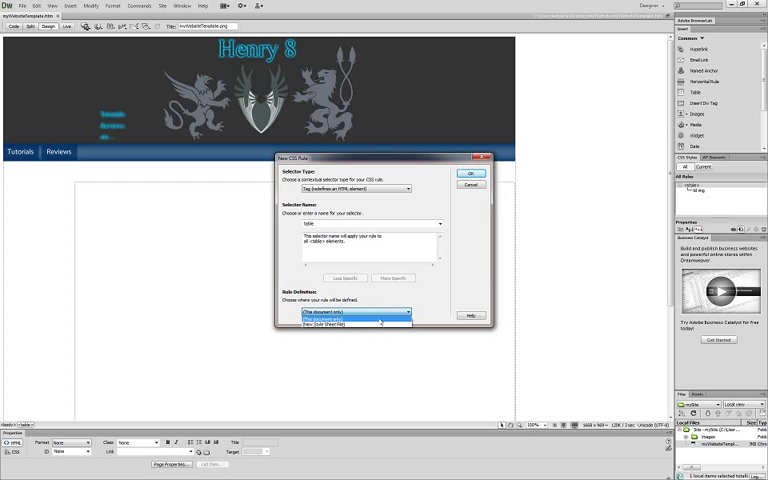
{"action": "left_click", "coordinate": [350, 320]}
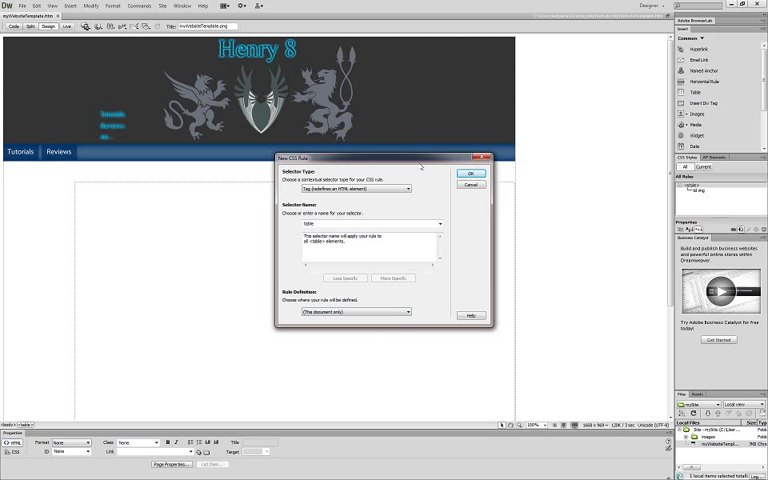
{"action": "left_click", "coordinate": [460, 174]}
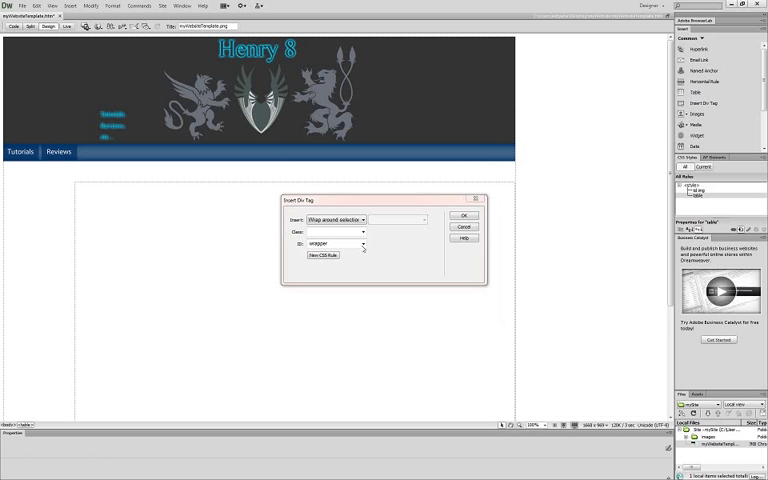
{"action": "left_click", "coordinate": [322, 256]}
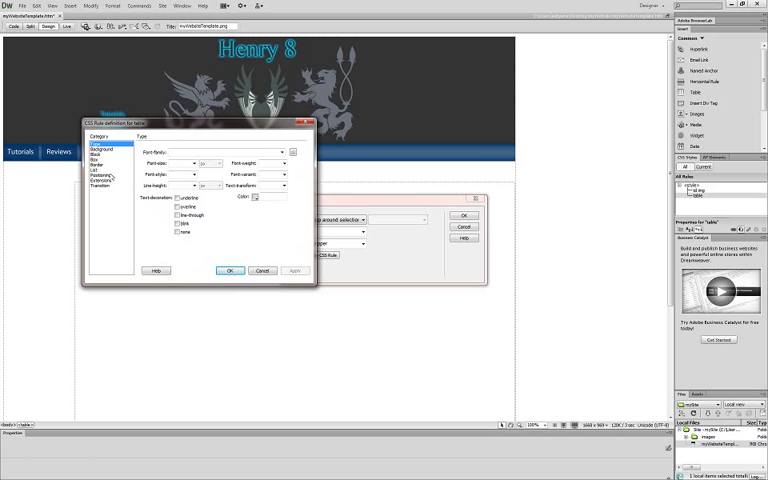
- Set the div's size and margins in the Box category, apply the rule and insert the div
{"action": "left_click", "coordinate": [108, 168]}
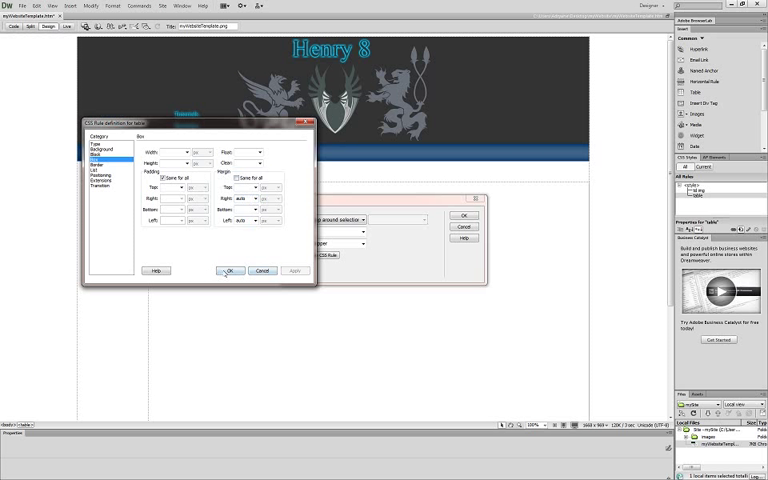
{"action": "left_click", "coordinate": [234, 272]}
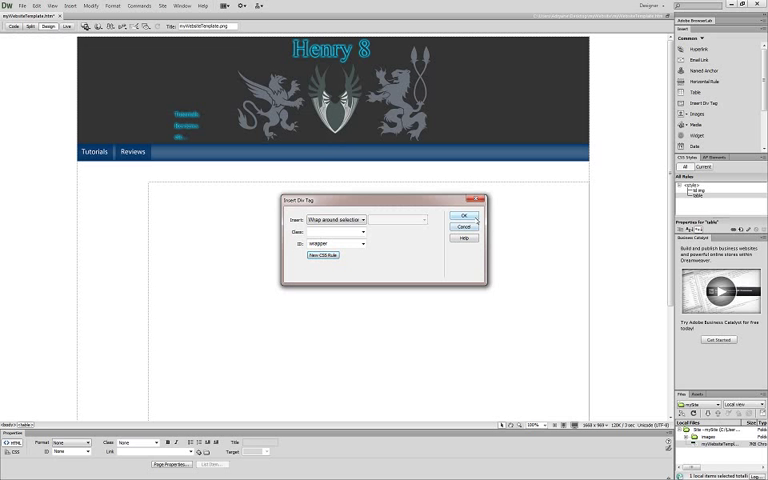
{"action": "left_click", "coordinate": [458, 218]}
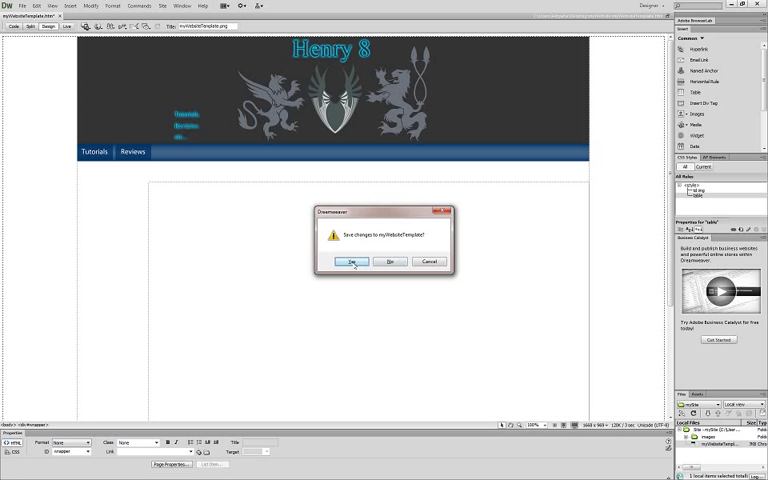
- Dismiss the Dreamweaver alert and check the inserted div in Design view
{"action": "left_click", "coordinate": [352, 260]}
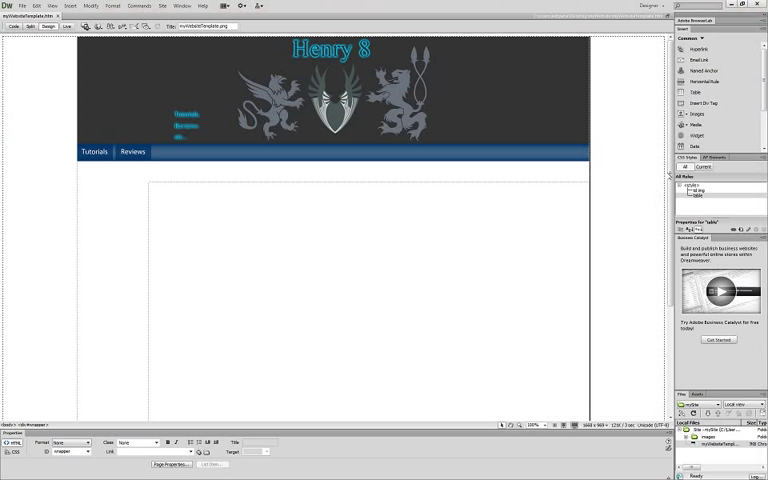
{"action": "scroll", "scroll_direction": "down", "scroll_amount": 3}
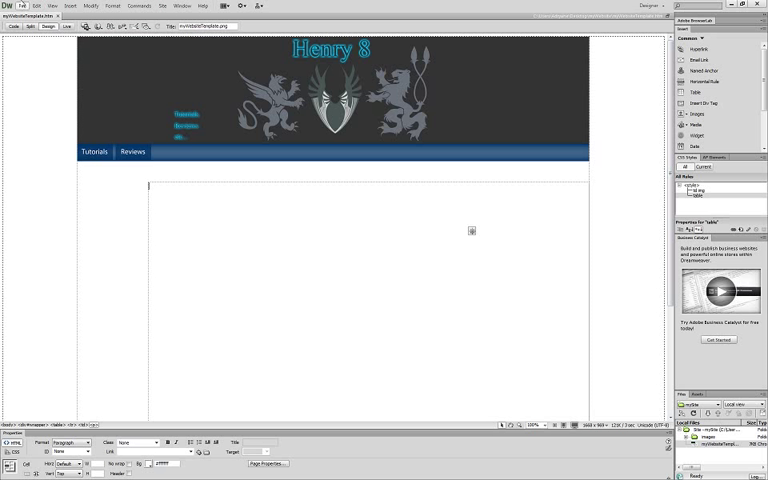
- Save the page as a site template and agree to update its links
{"action": "left_click", "coordinate": [10, 6]}
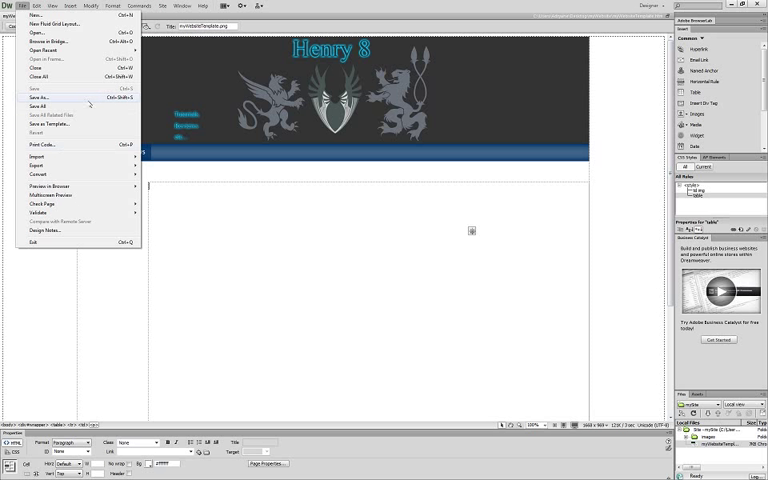
{"action": "left_click", "coordinate": [48, 124]}
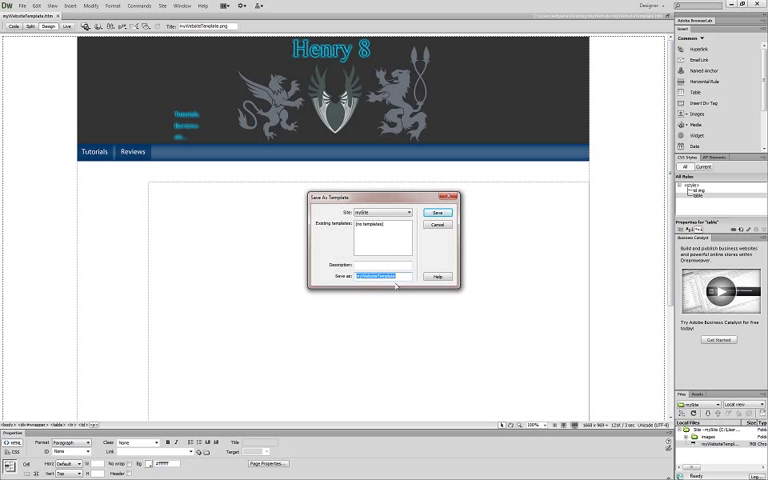
{"action": "mouse_move", "coordinate": [416, 288]}
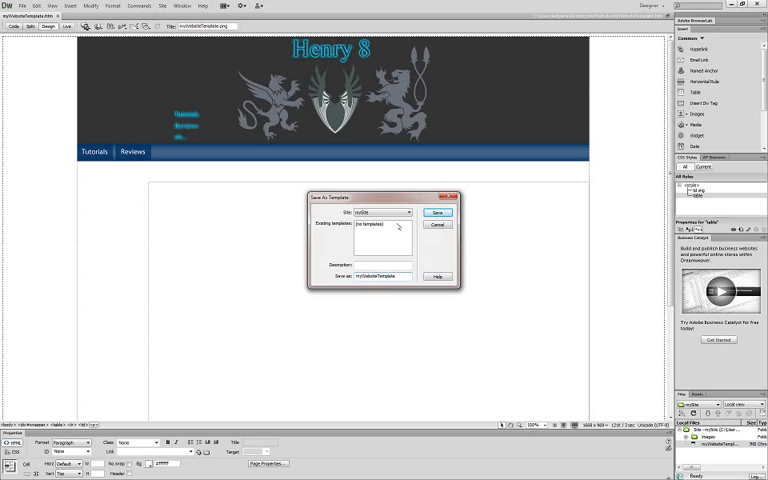
{"action": "left_click", "coordinate": [436, 212]}
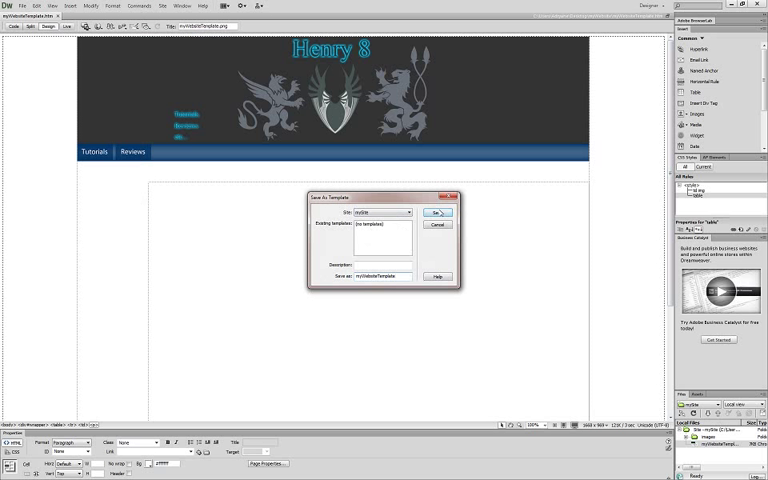
{"action": "left_click", "coordinate": [434, 212]}
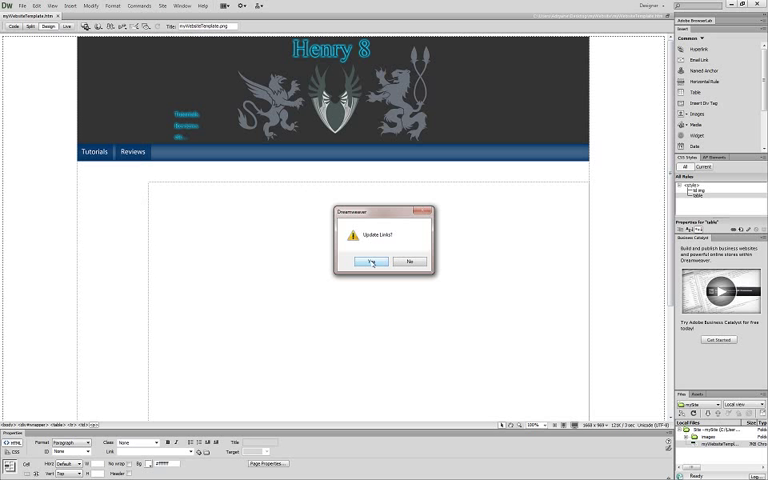
{"action": "left_click", "coordinate": [372, 260]}
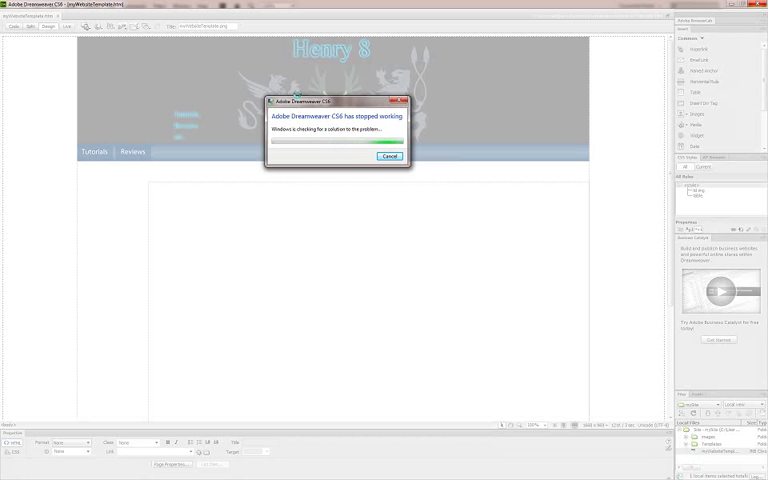
- Move the 'Dreamweaver has stopped working' dialog while Windows checks for a solution
{"action": "left_click_drag", "start_coordinate": [336, 100], "coordinate": [288, 180]}
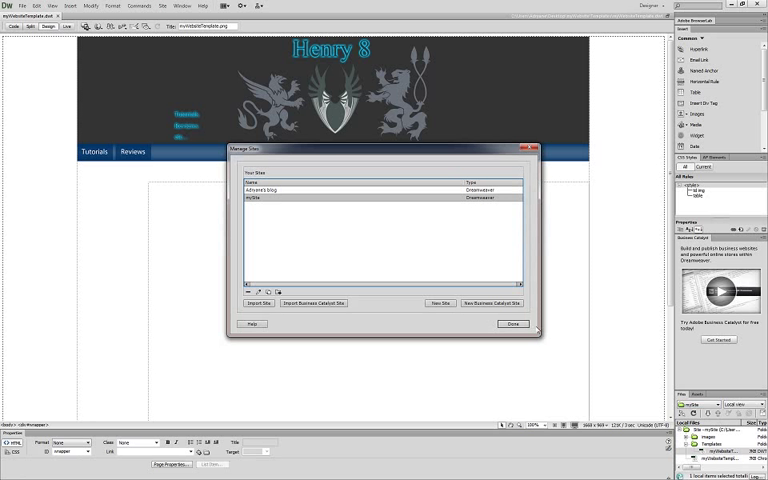
- Select the project's site in the Manage Sites list after restarting Dreamweaver
{"action": "left_click", "coordinate": [512, 324]}
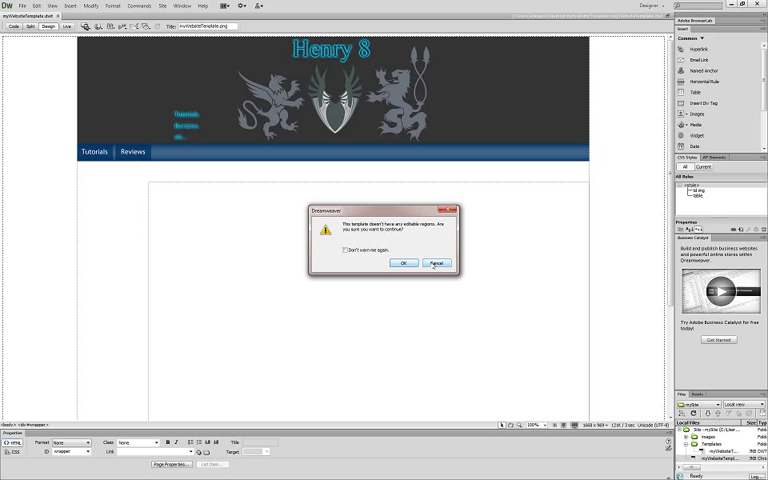
- Dismiss the no-editable-regions warning and tip, then browse the template region insertion commands
{"action": "left_click", "coordinate": [392, 264]}
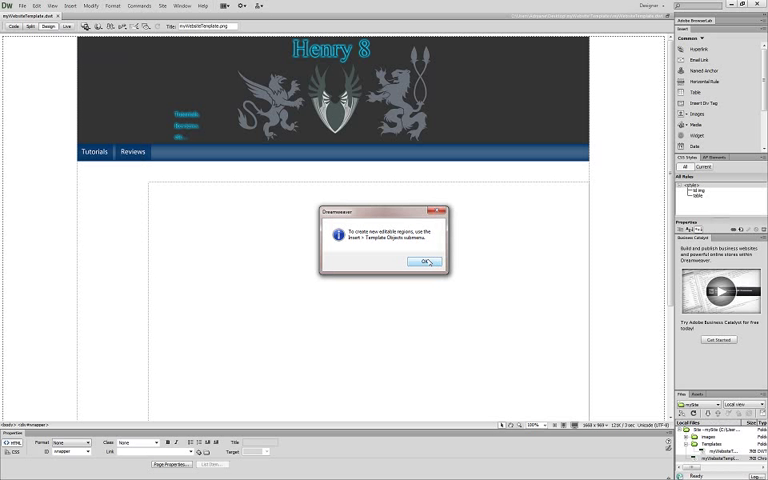
{"action": "left_click", "coordinate": [424, 260]}
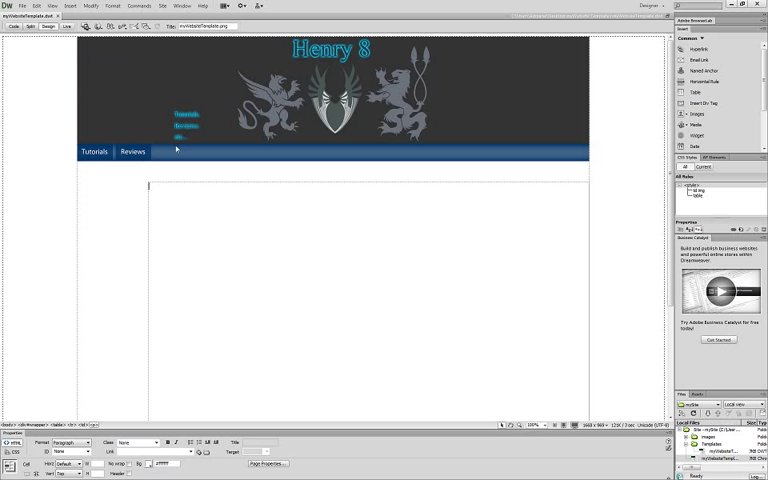
{"action": "left_click", "coordinate": [22, 6]}
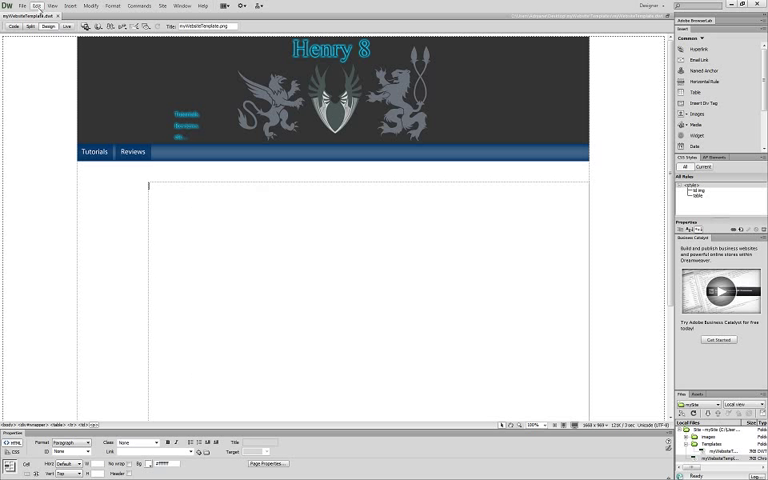
{"action": "left_click", "coordinate": [68, 12]}
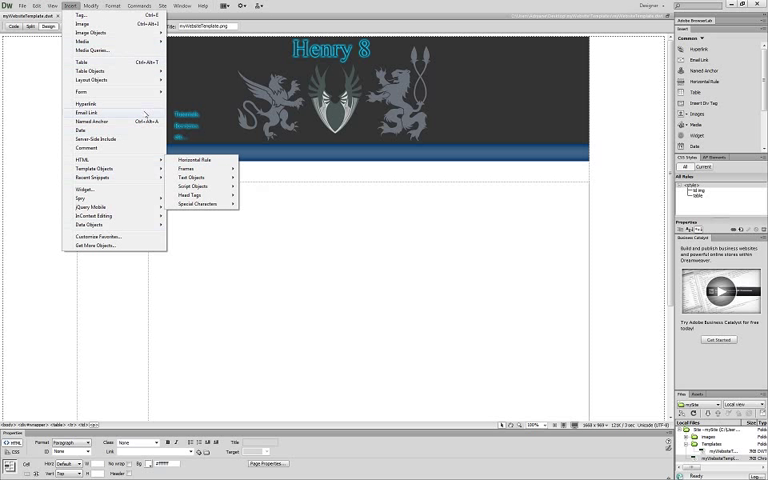
{"action": "mouse_move", "coordinate": [90, 208]}
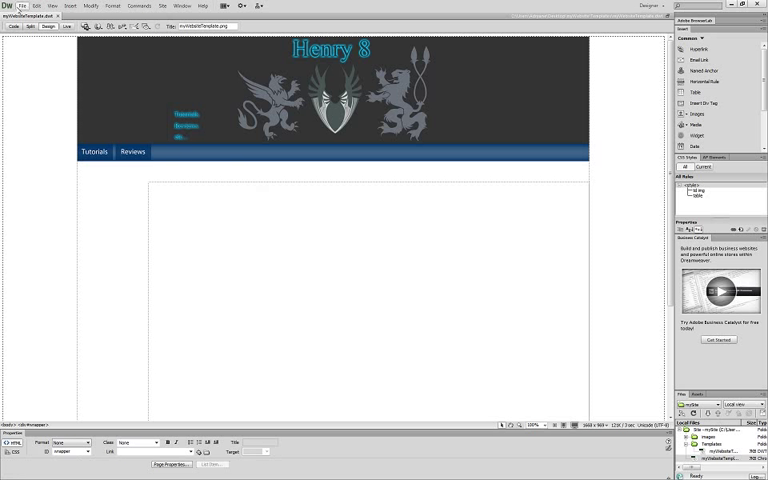
{"action": "left_click", "coordinate": [26, 8]}
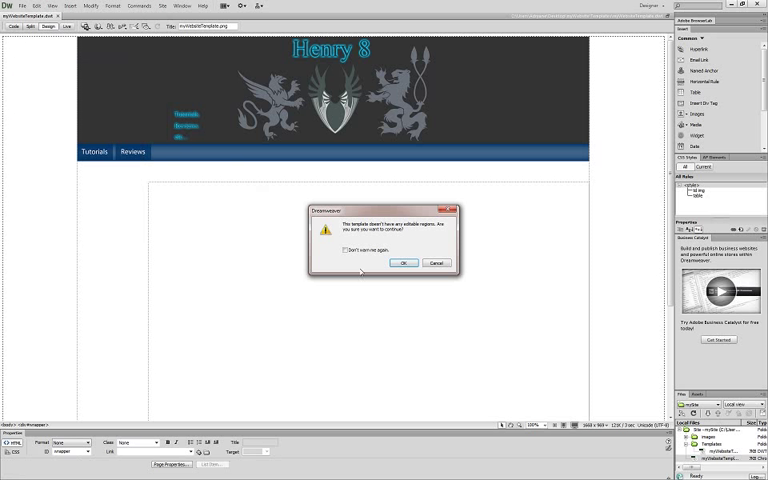
- Save the Henry 8 template again, accepting the repeated no-editable-regions warnings and tips
{"action": "left_click", "coordinate": [404, 264]}
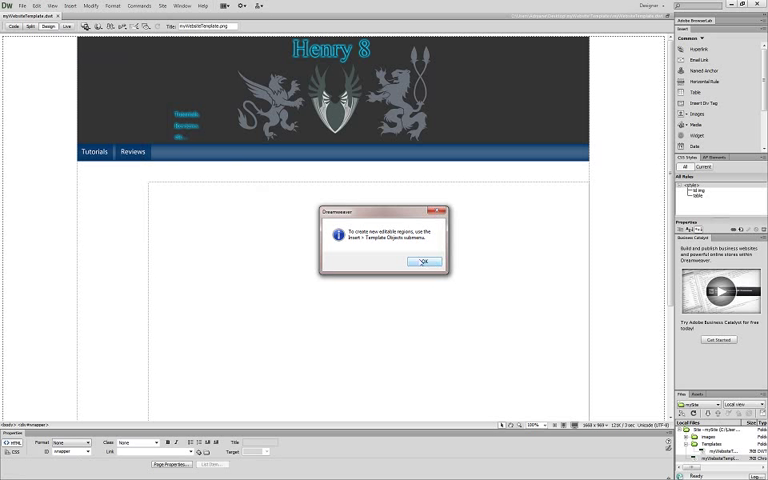
{"action": "left_click", "coordinate": [424, 260]}
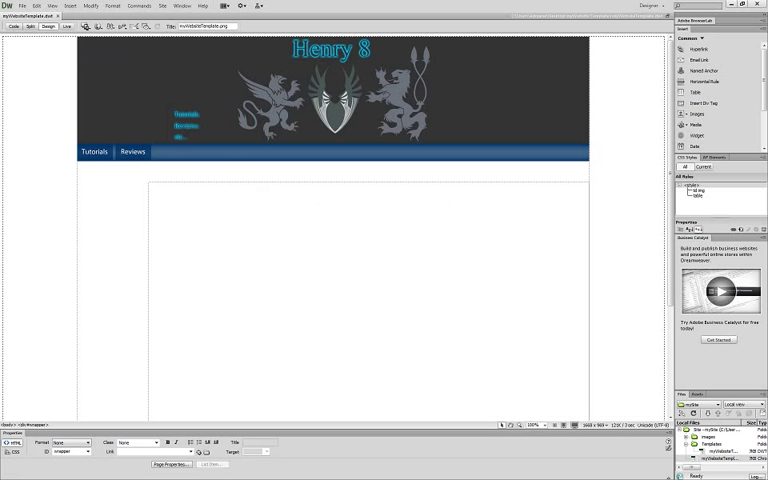
{"action": "left_click", "coordinate": [68, 8]}
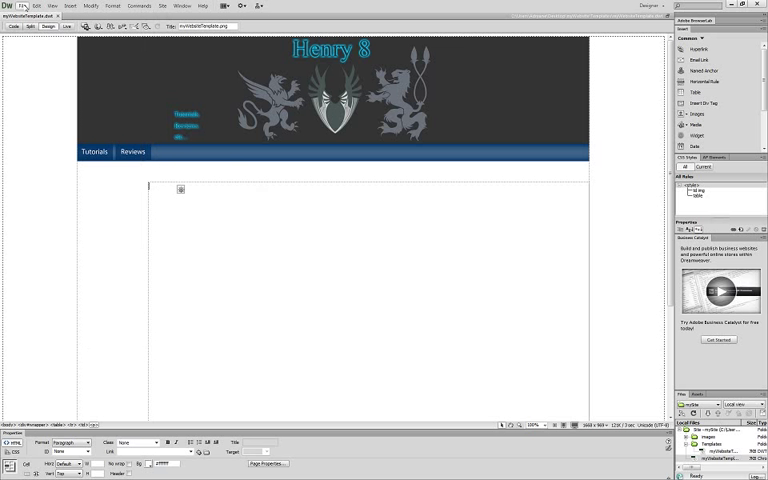
{"action": "left_click", "coordinate": [38, 4]}
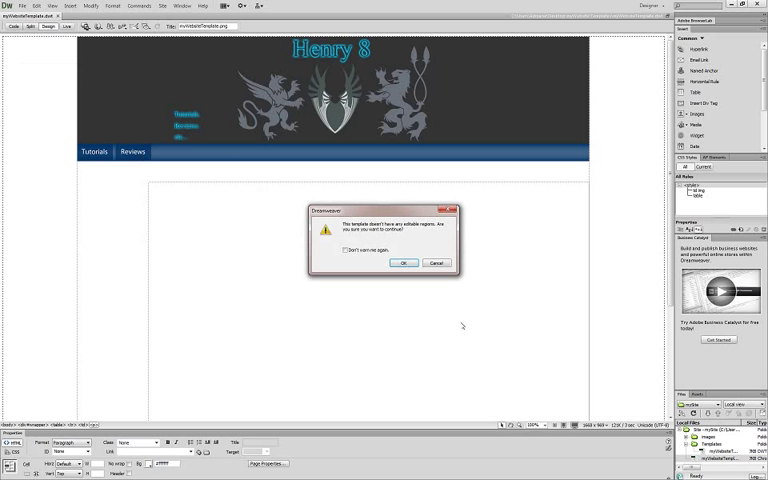
{"action": "left_click", "coordinate": [400, 264]}
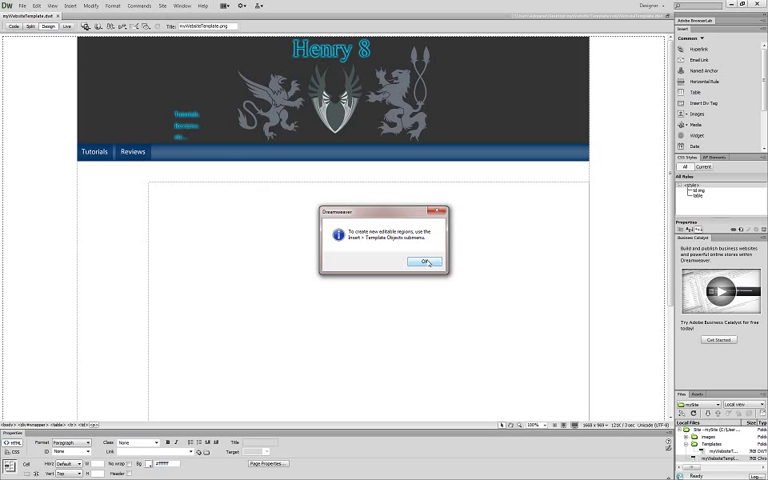
{"action": "left_click", "coordinate": [424, 262]}
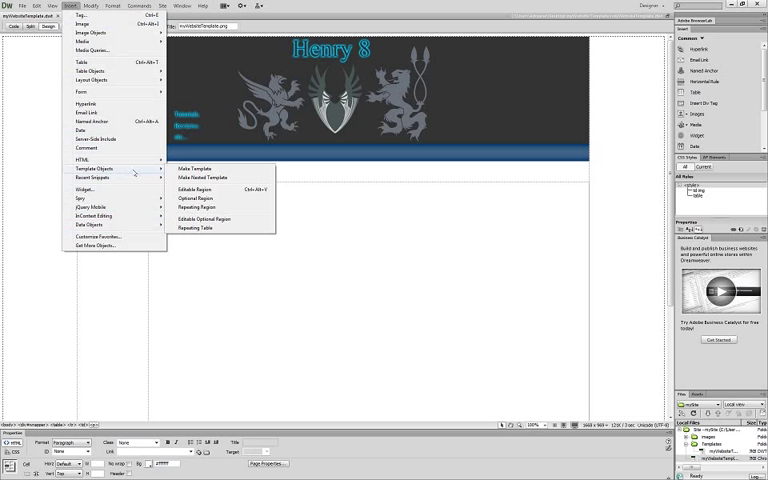
{"action": "mouse_move", "coordinate": [198, 190]}
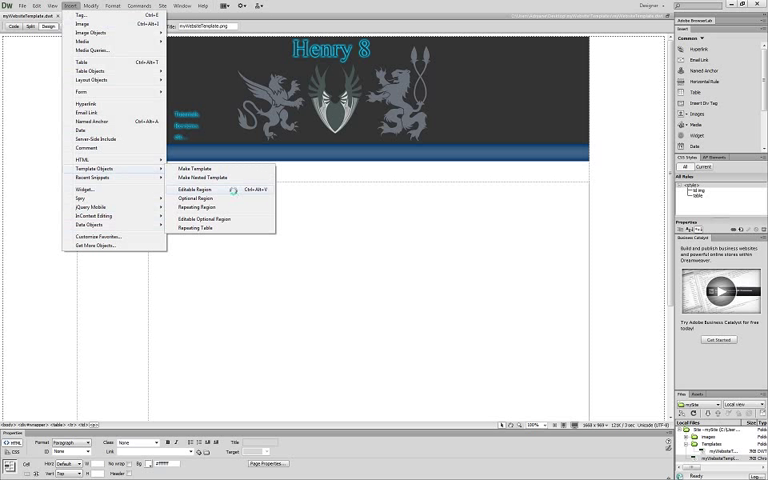
- Insert an editable region named test into the template's content div
{"action": "left_click", "coordinate": [196, 188]}
{"action": "type", "text": "Edi"}
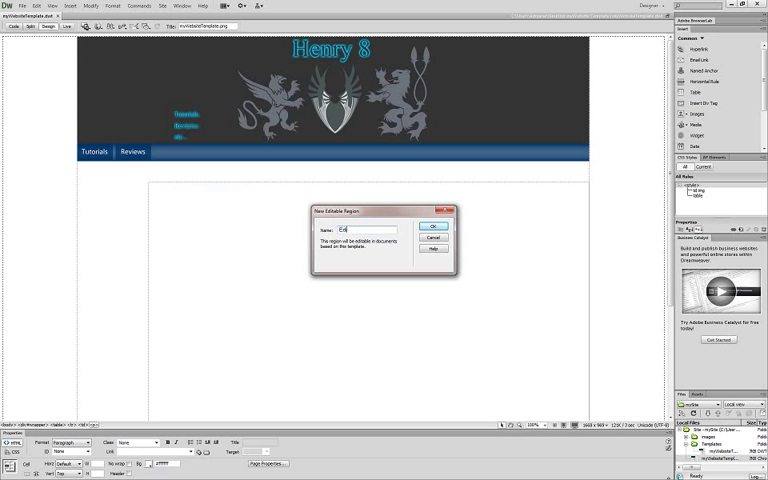
{"action": "left_click", "coordinate": [364, 228]}
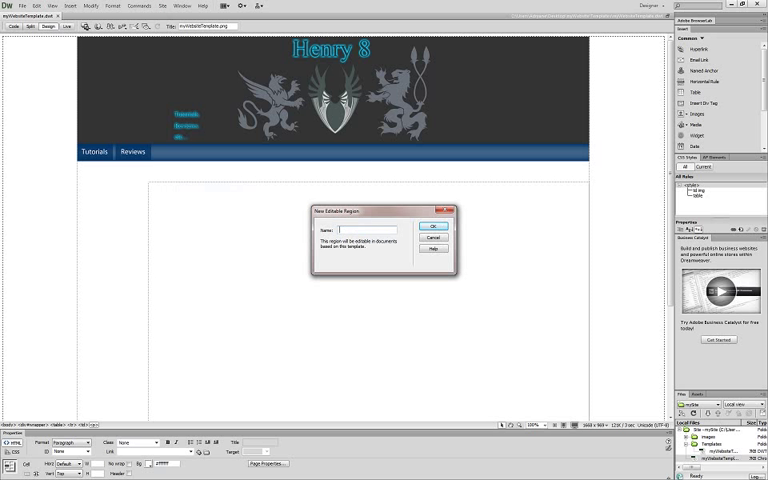
{"action": "type", "text": "test"}
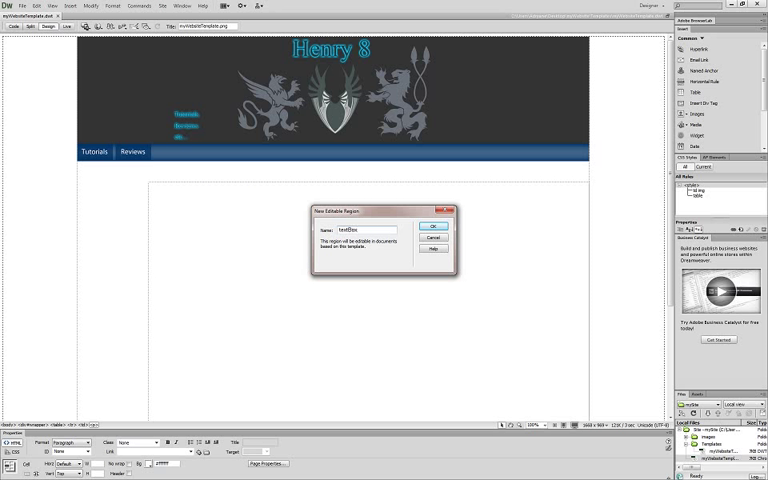
{"action": "left_click", "coordinate": [430, 224]}
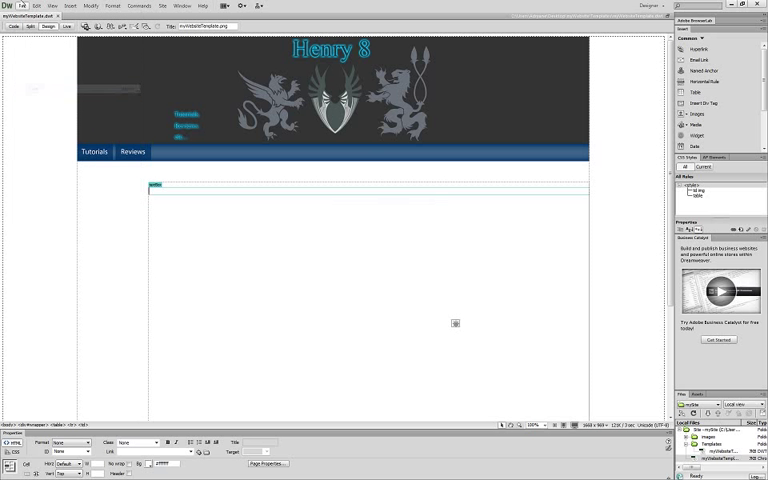
{"action": "left_click", "coordinate": [22, 6]}
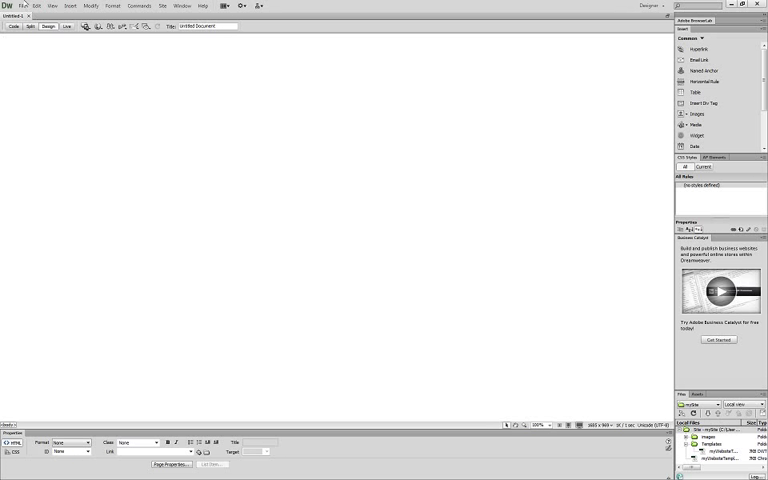
- Save the new blank page as tutorials.html in the site folder
{"action": "left_click", "coordinate": [12, 4]}
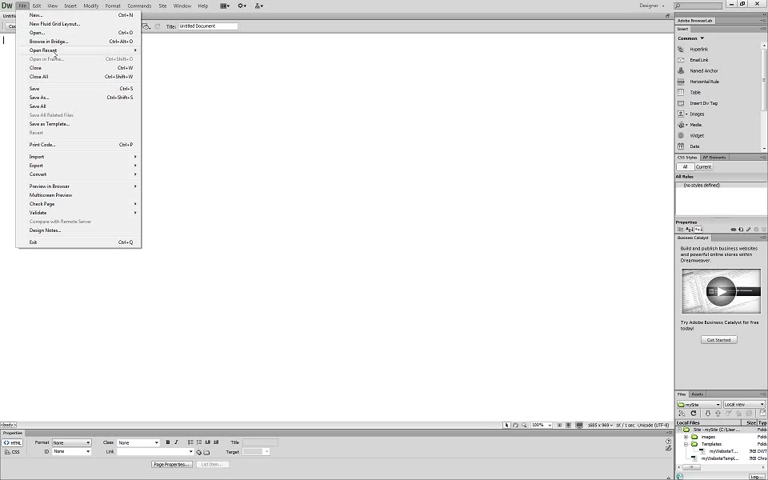
{"action": "left_click", "coordinate": [36, 96]}
{"action": "type", "text": "tutorials.html"}
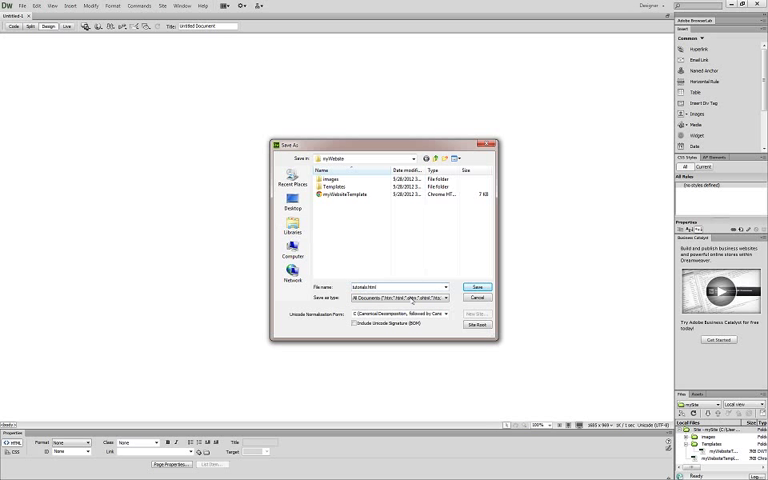
{"action": "left_click", "coordinate": [476, 284]}
{"action": "type", "text": "Tutorials:"}
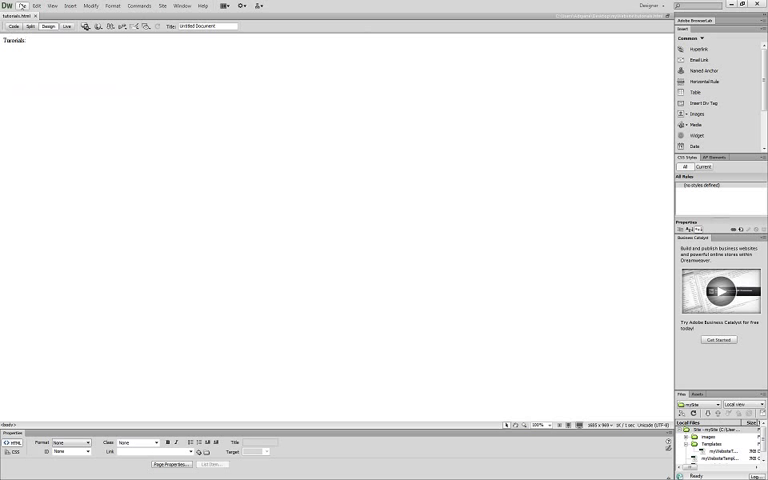
- Create a blank HTML page, save it as reviews.html, and start typing its Reviews heading
{"action": "left_click", "coordinate": [6, 4]}
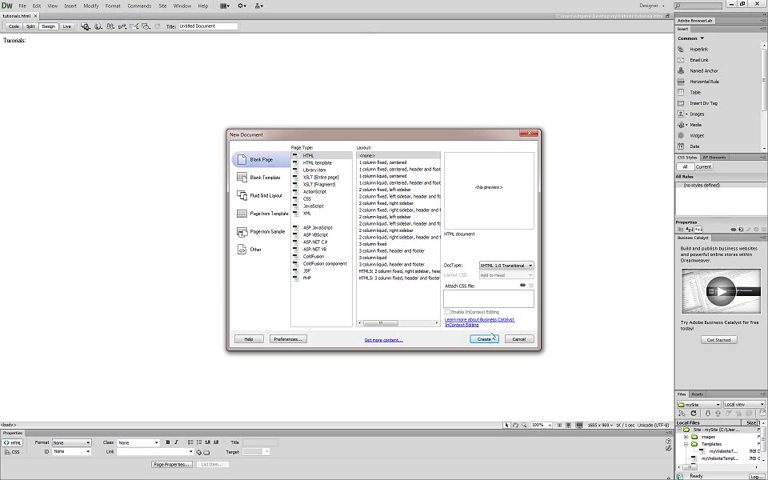
{"action": "left_click", "coordinate": [488, 340]}
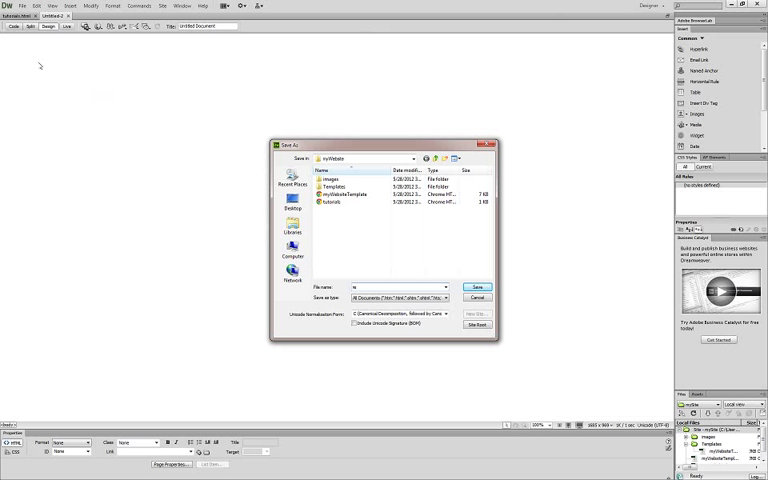
{"action": "type", "text": "none"}
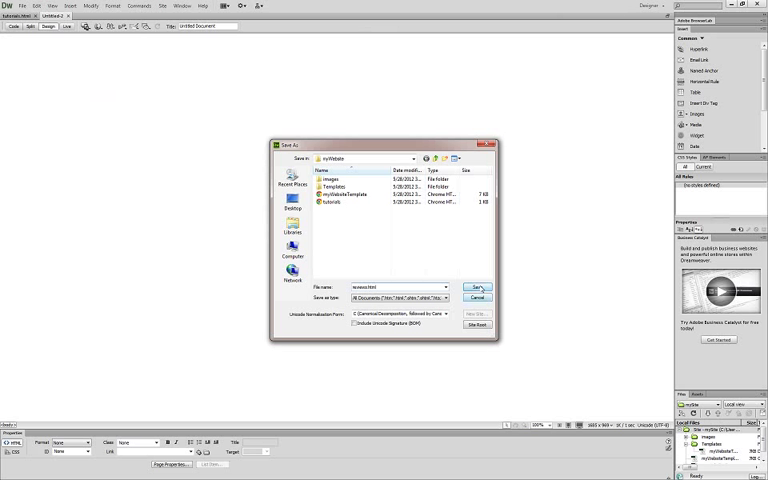
{"action": "left_click", "coordinate": [480, 284]}
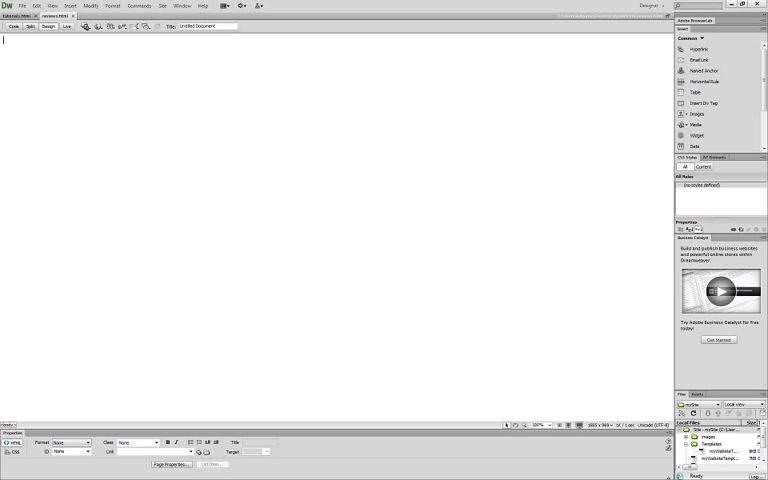
{"action": "type", "text": "Re"}
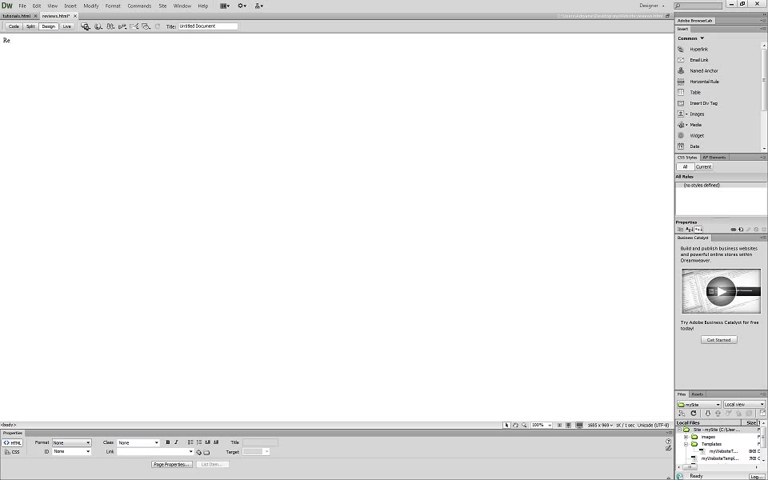
- Finish the 'Reviews:' heading text and browse the Modify and Insert template commands
{"action": "type", "text": "views"}
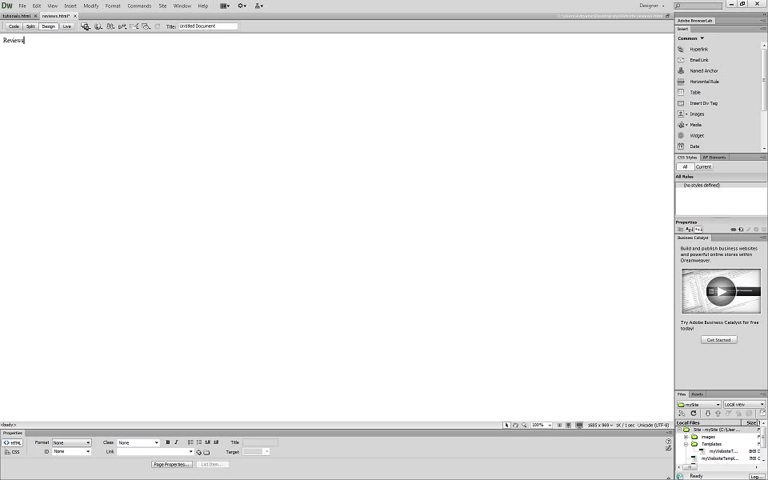
{"action": "type", "text": ":"}
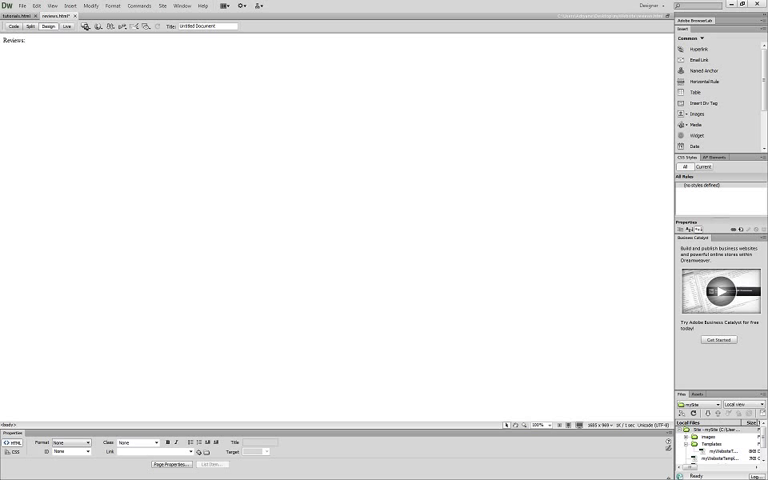
{"action": "left_click", "coordinate": [146, 4]}
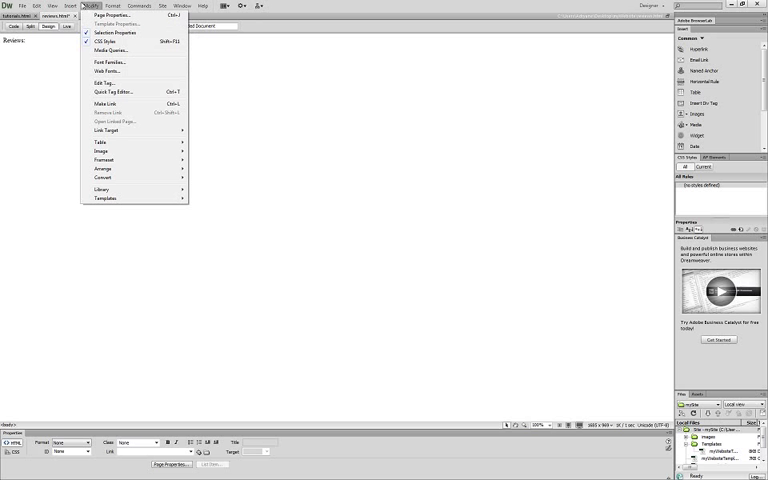
{"action": "left_click", "coordinate": [64, 6]}
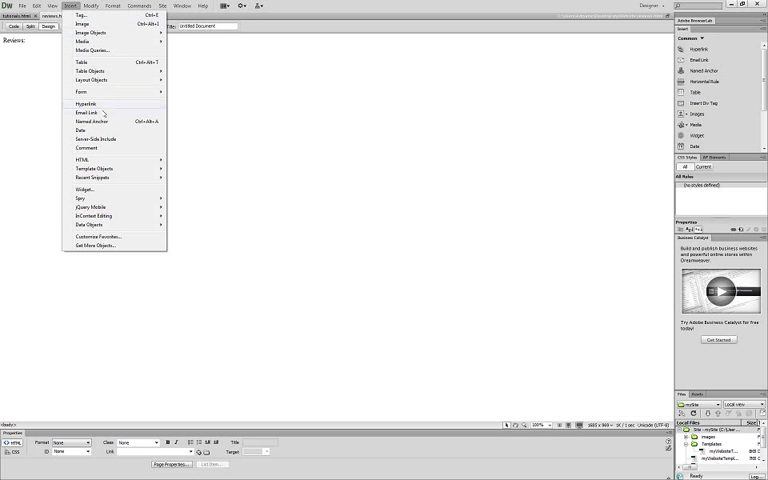
{"action": "mouse_move", "coordinate": [90, 224]}
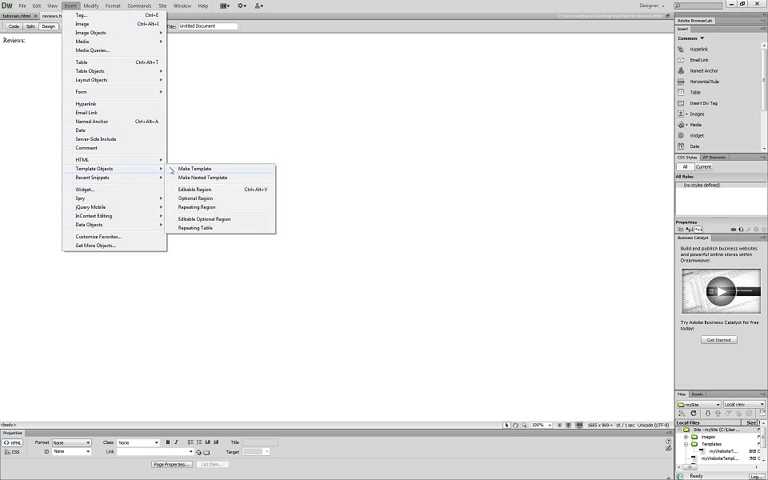
{"action": "mouse_move", "coordinate": [228, 220]}
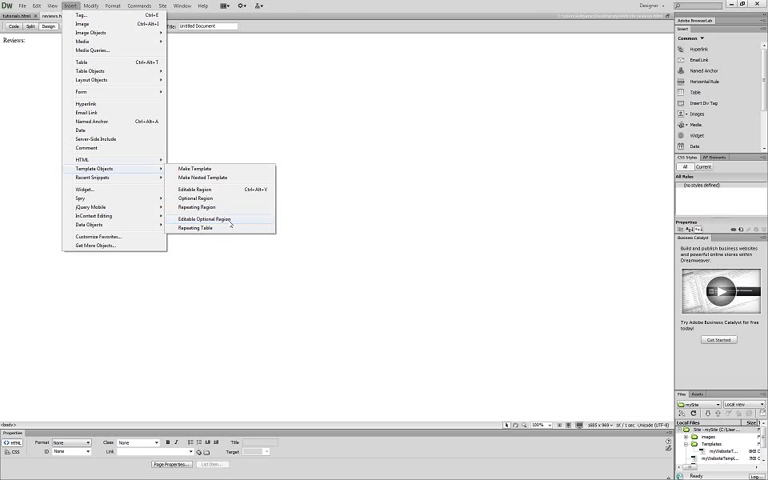
{"action": "mouse_move", "coordinate": [120, 76]}
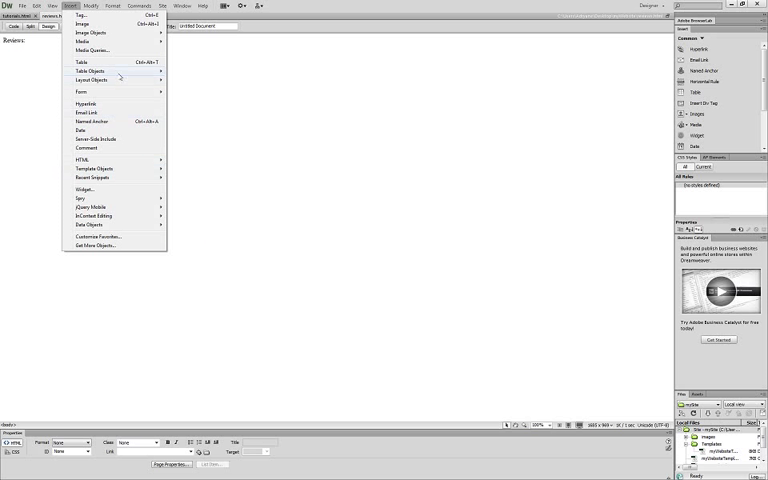
- Save the Reviews page with its heading text
{"action": "left_click", "coordinate": [40, 6]}
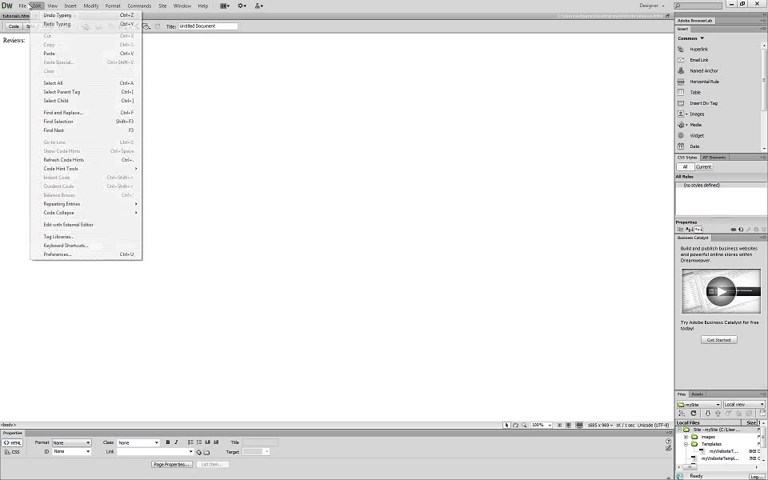
{"action": "left_click", "coordinate": [24, 6]}
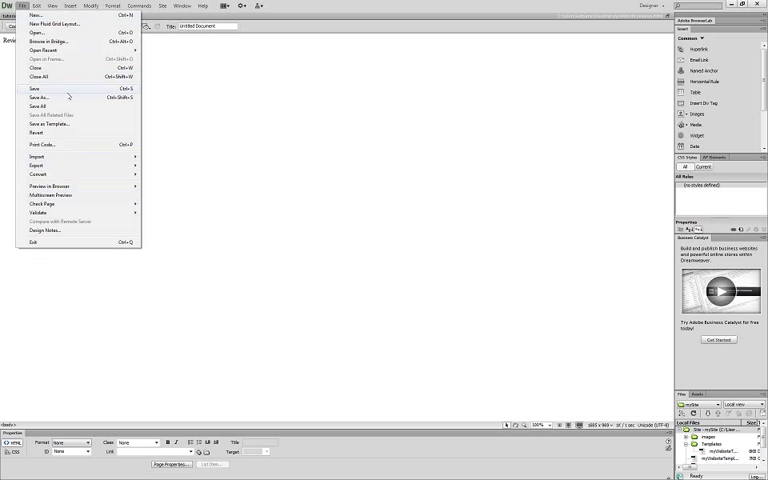
{"action": "left_click", "coordinate": [52, 8]}
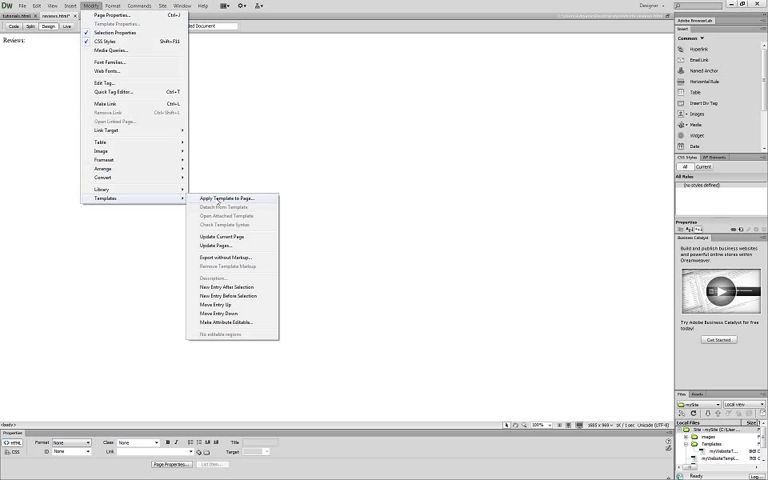
- Apply the Henry 8 template to the Reviews page and dismiss the unresolved region warning
{"action": "left_click", "coordinate": [224, 198]}
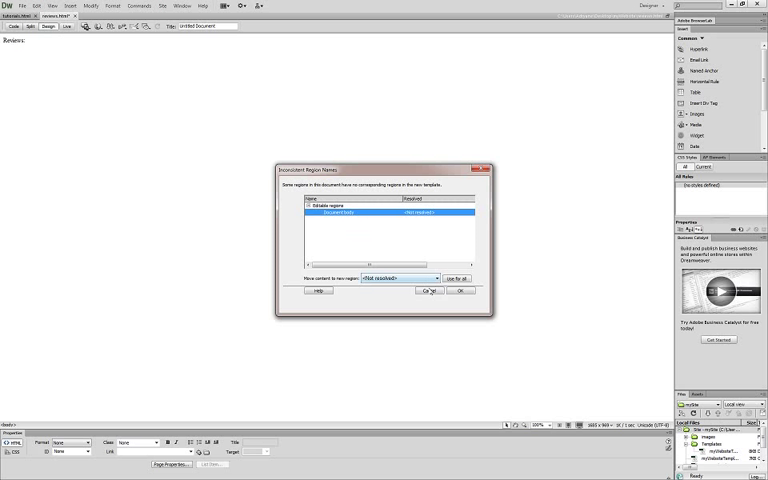
{"action": "left_click", "coordinate": [460, 292]}
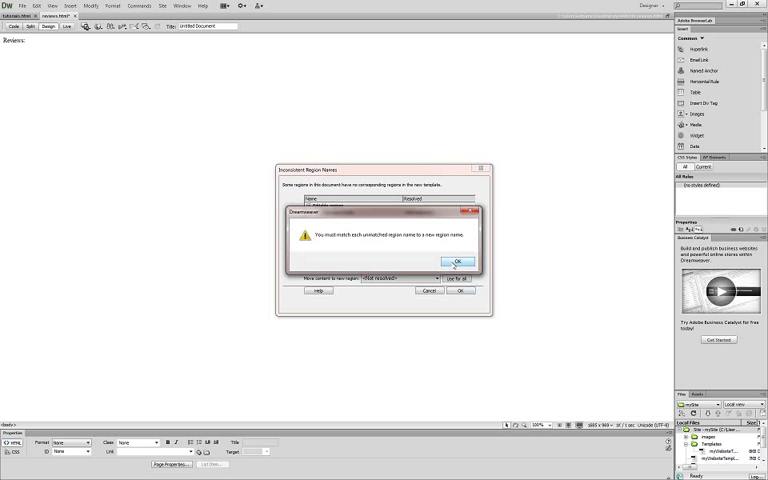
{"action": "left_click", "coordinate": [456, 260]}
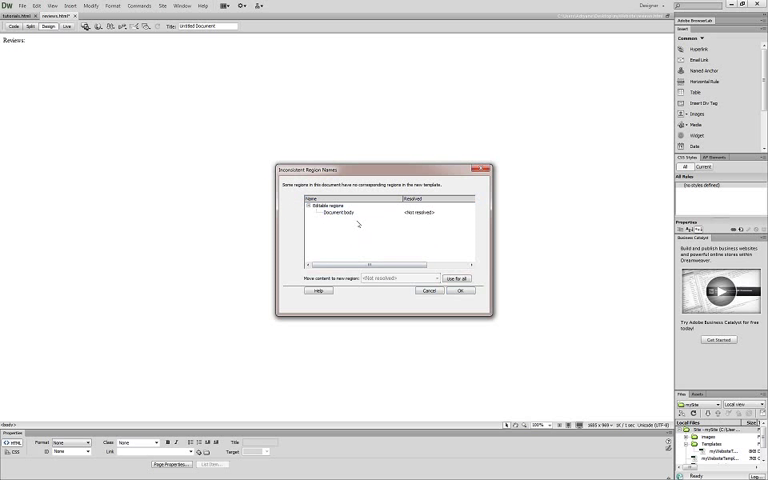
- Map the Document body to the template's Content region and finish applying the template
{"action": "left_click", "coordinate": [324, 204]}
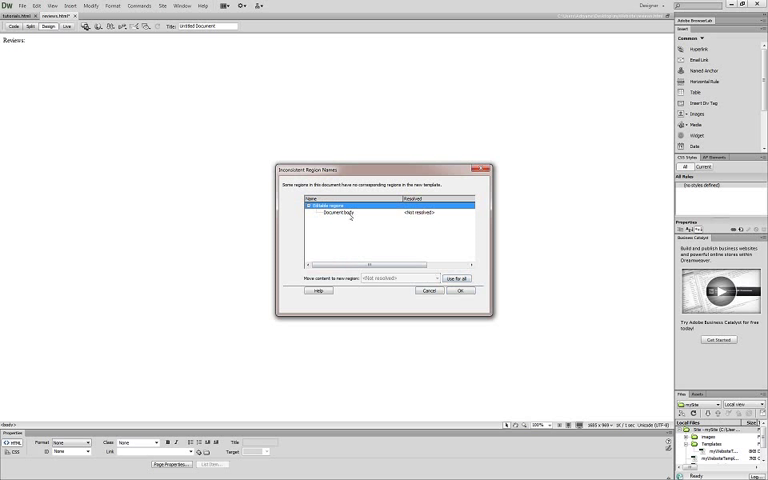
{"action": "left_click", "coordinate": [340, 214]}
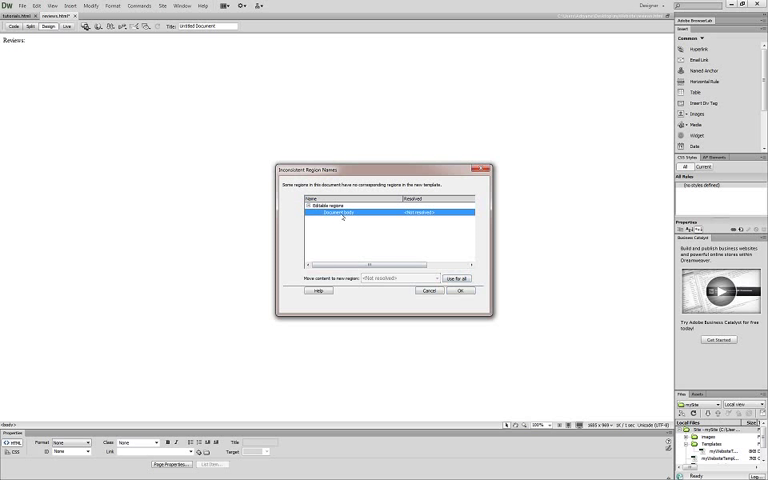
{"action": "left_click", "coordinate": [330, 204]}
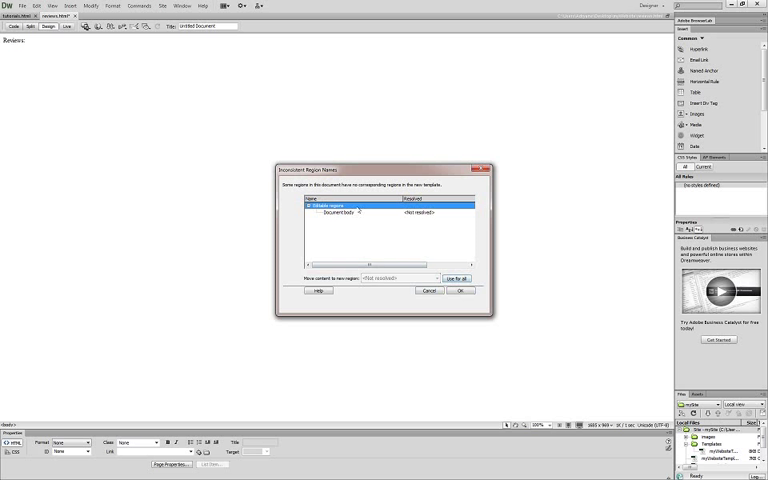
{"action": "left_click", "coordinate": [438, 278]}
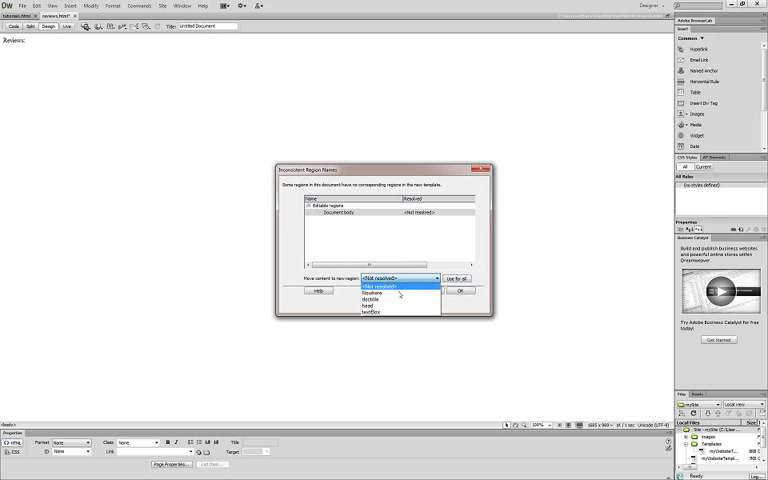
{"action": "left_click", "coordinate": [382, 312]}
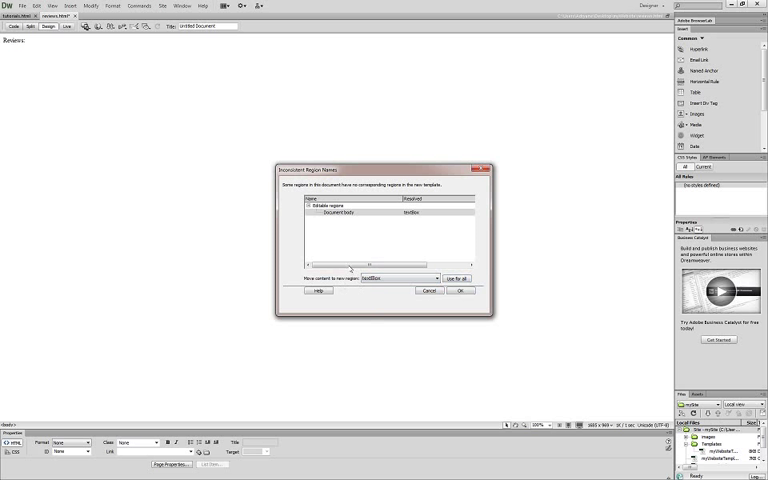
{"action": "left_click", "coordinate": [460, 290]}
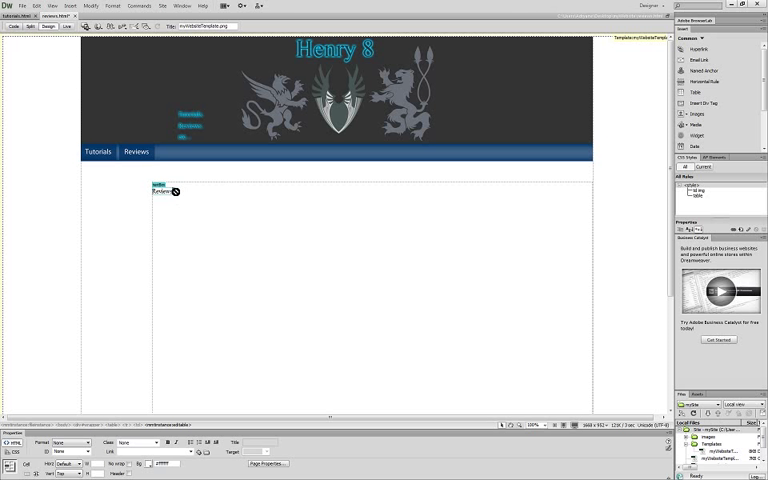
- Save the templated Reviews page and switch to the tutorials.html document
{"action": "left_click", "coordinate": [20, 6]}
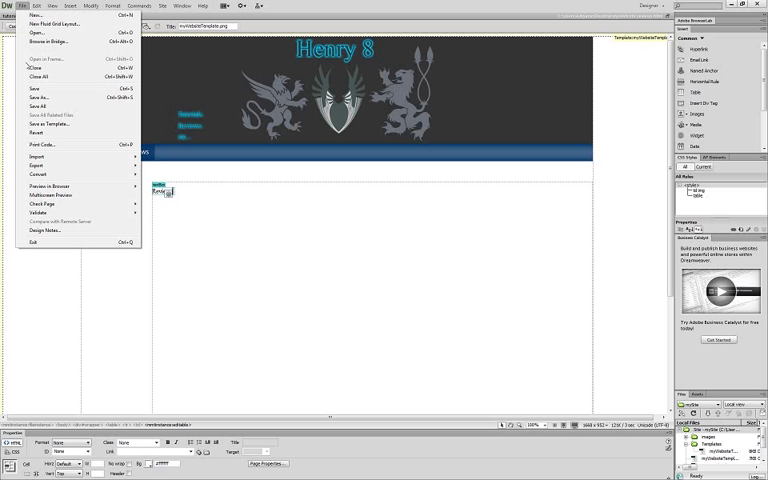
{"action": "left_click", "coordinate": [24, 8]}
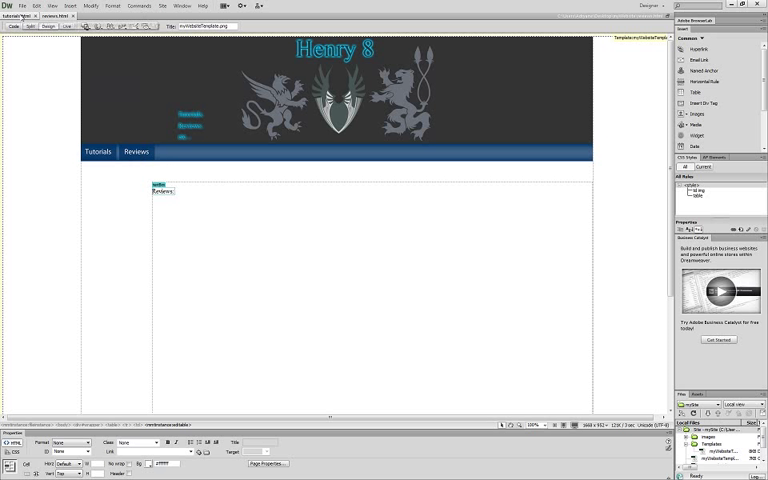
{"action": "left_click", "coordinate": [90, 4]}
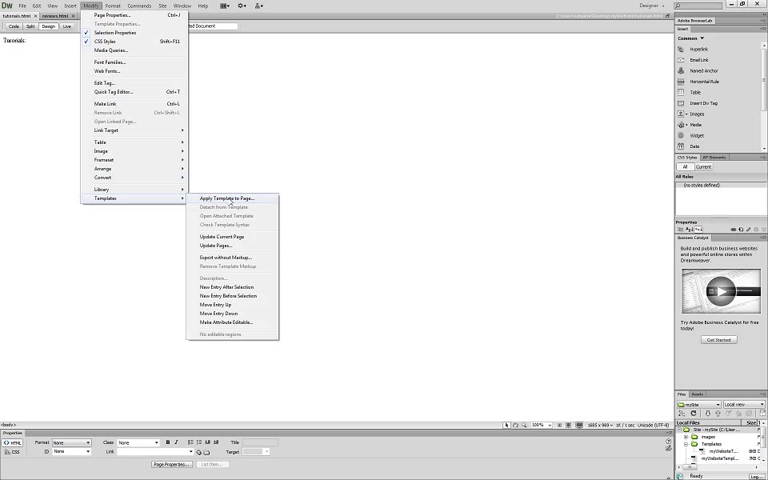
- Apply the Henry 8 site template to the Tutorials page
{"action": "left_click", "coordinate": [224, 198]}
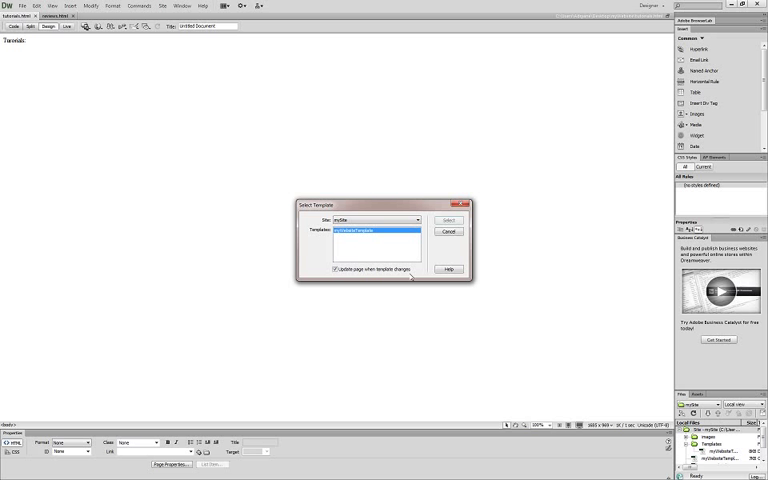
{"action": "left_click", "coordinate": [448, 220]}
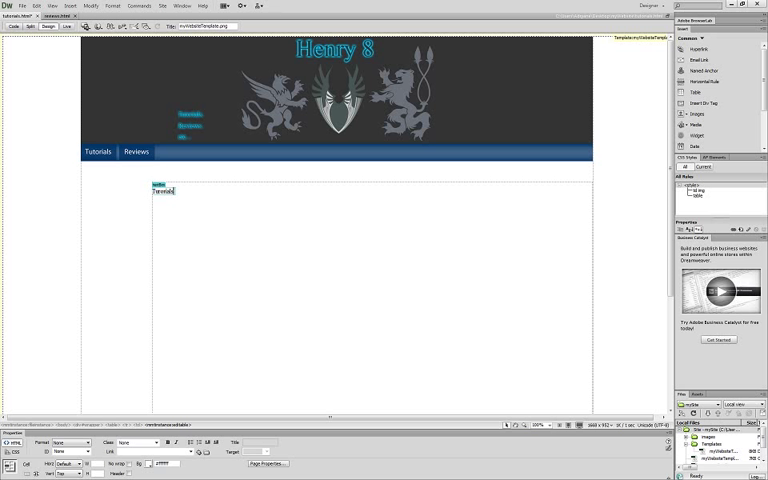
{"action": "left_click", "coordinate": [24, 4]}
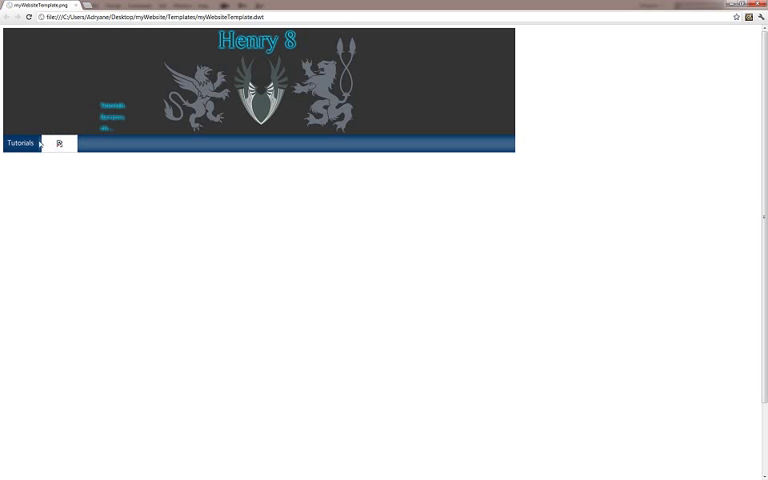
- Use the Reviews and Tutorials navigation buttons in Chrome to open each templated page
{"action": "left_click", "coordinate": [58, 142]}
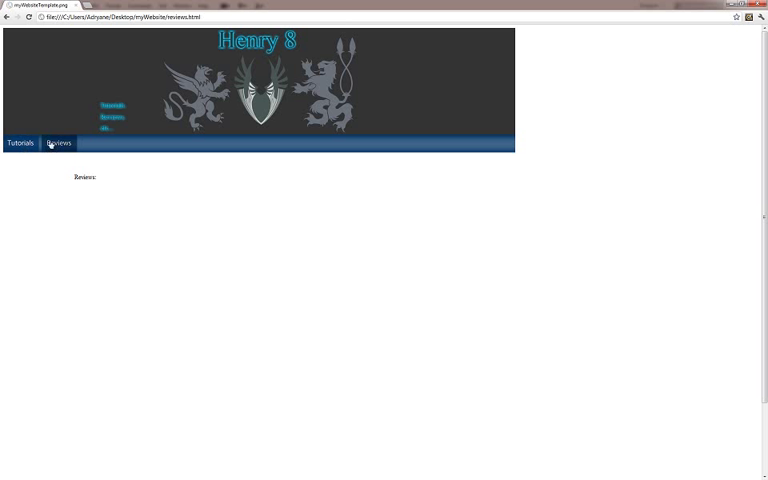
{"action": "left_click", "coordinate": [20, 142]}
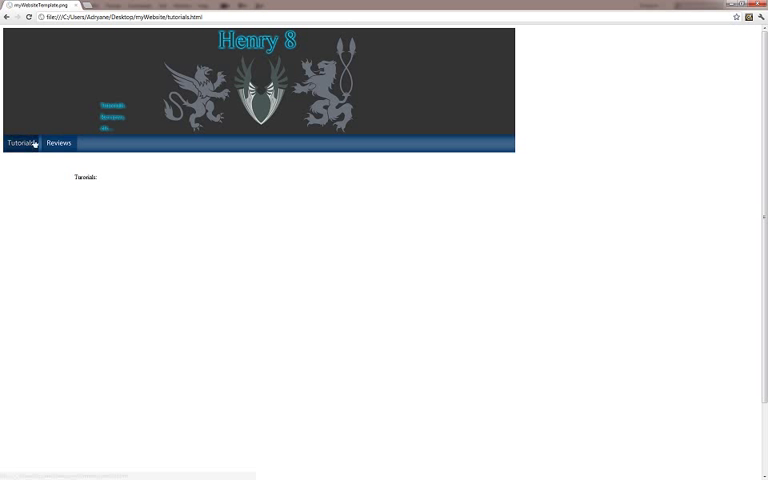
{"action": "left_click", "coordinate": [58, 142]}
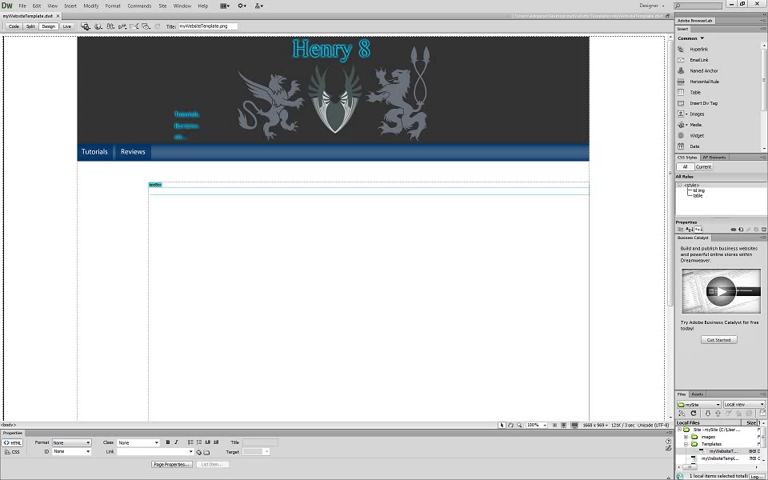
{"action": "mouse_move", "coordinate": [200, 120]}
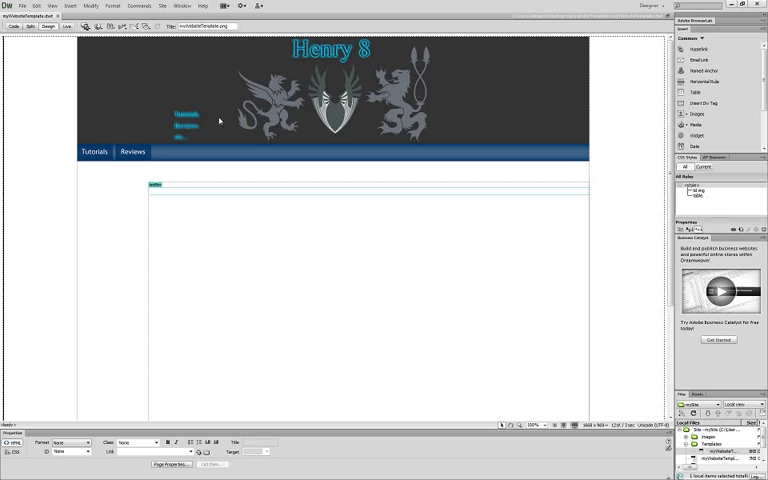
{"action": "mouse_move", "coordinate": [200, 48]}
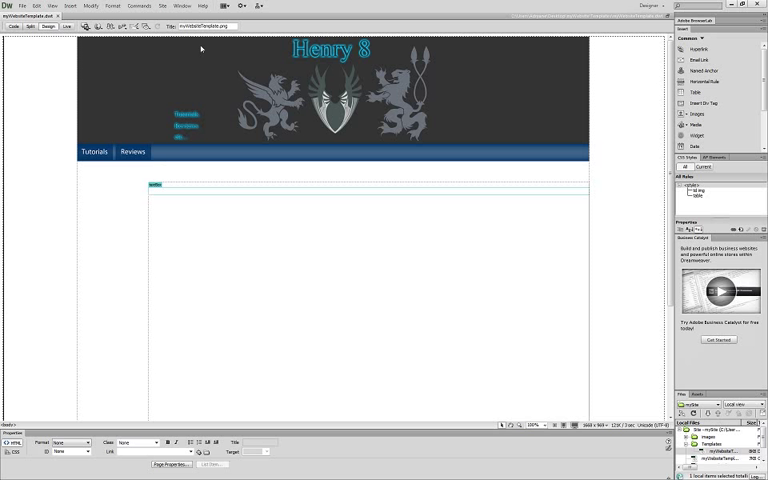
{"action": "mouse_move", "coordinate": [200, 48]}
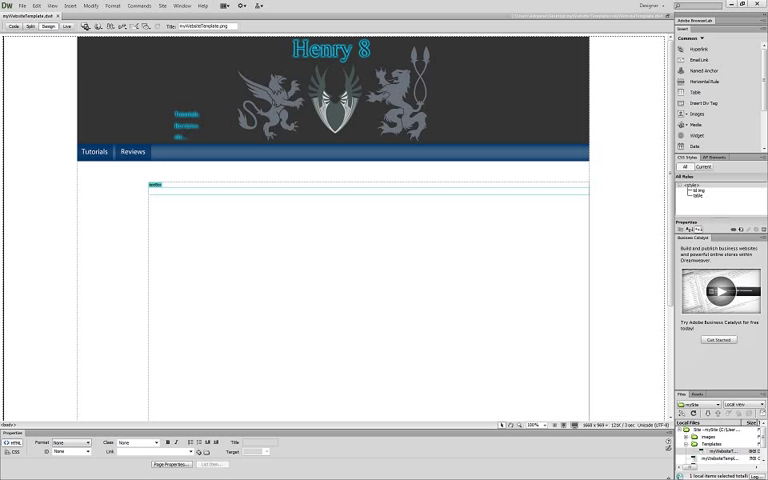